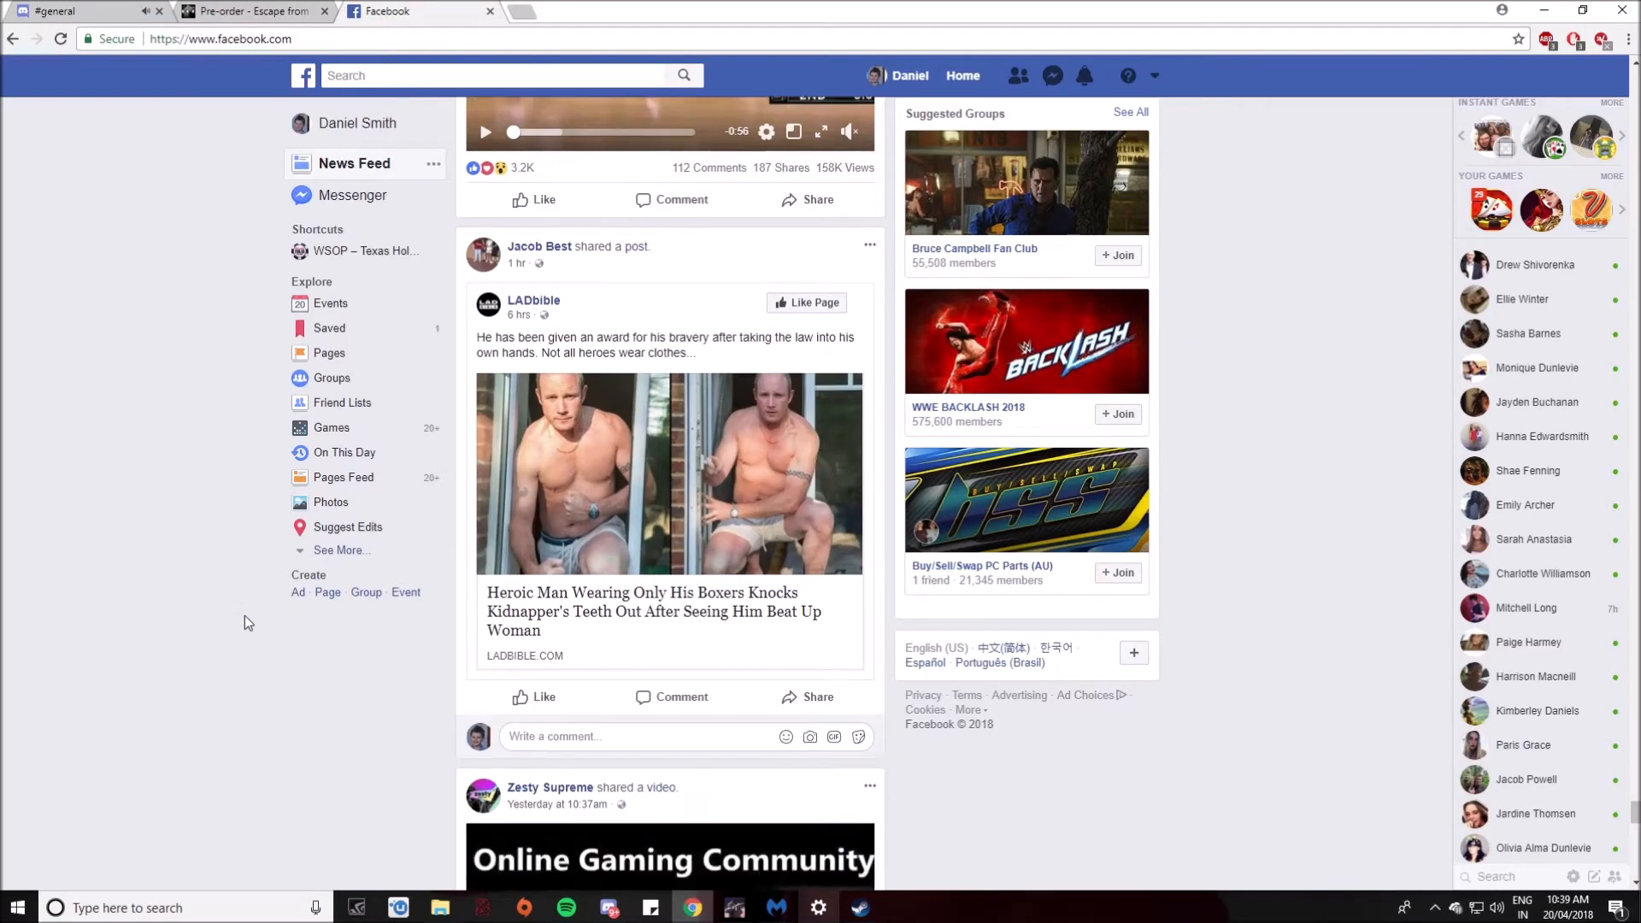
Step: Scroll through the Global group chat history and send the message 'his fe'
{"action": "scroll", "scroll_direction": "down", "scroll_amount": 3}
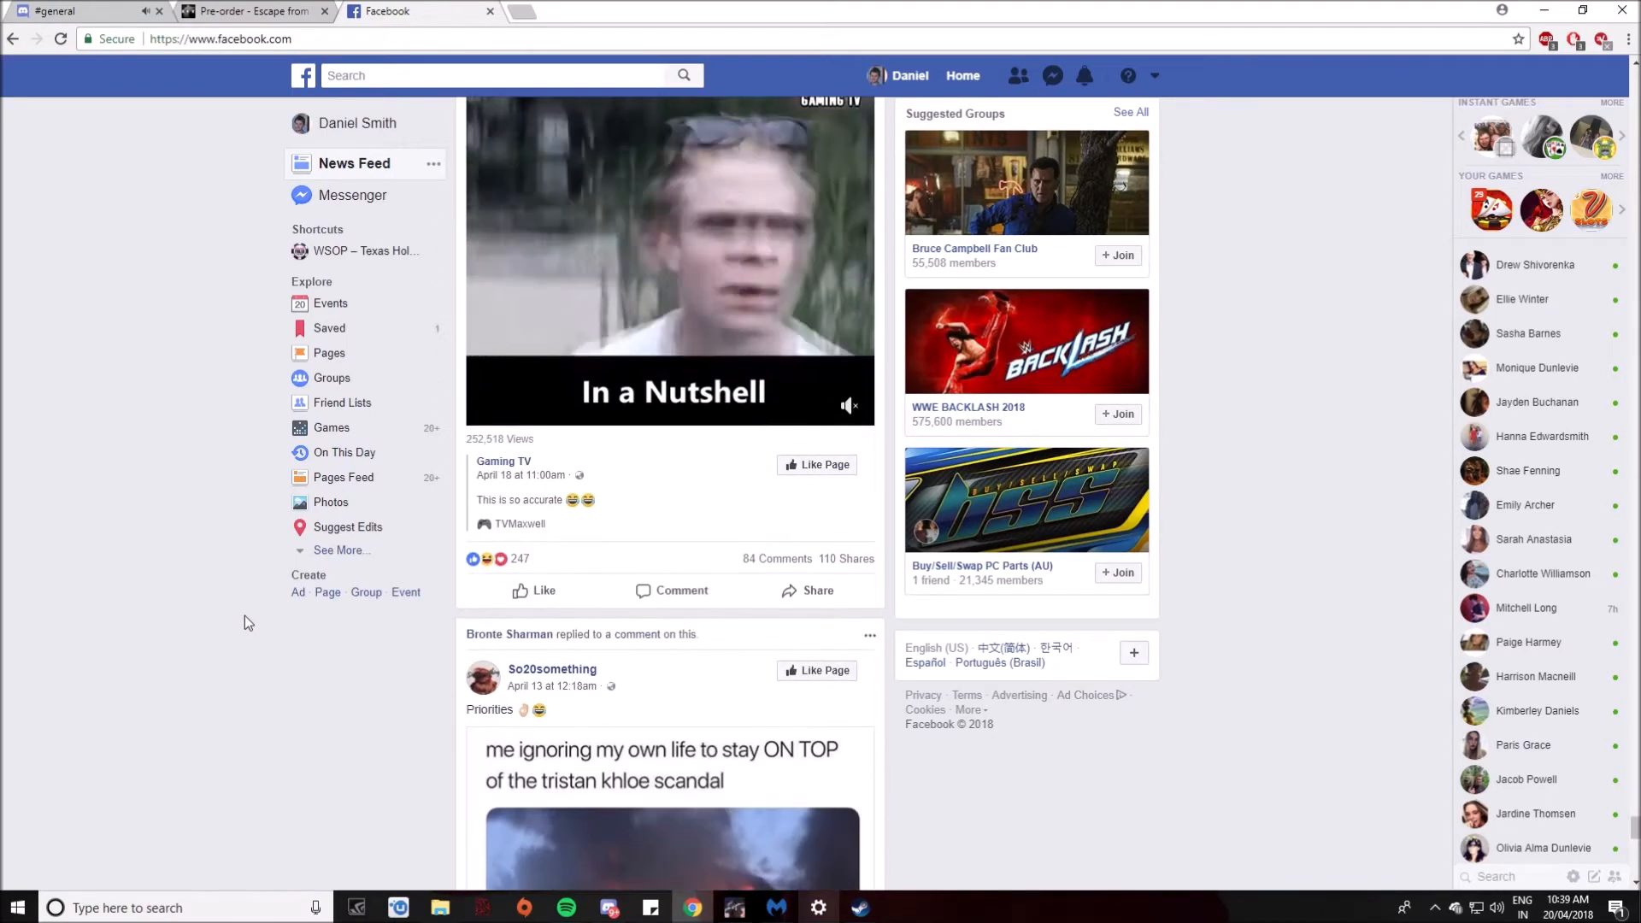
{"action": "scroll", "scroll_direction": "down", "scroll_amount": 3}
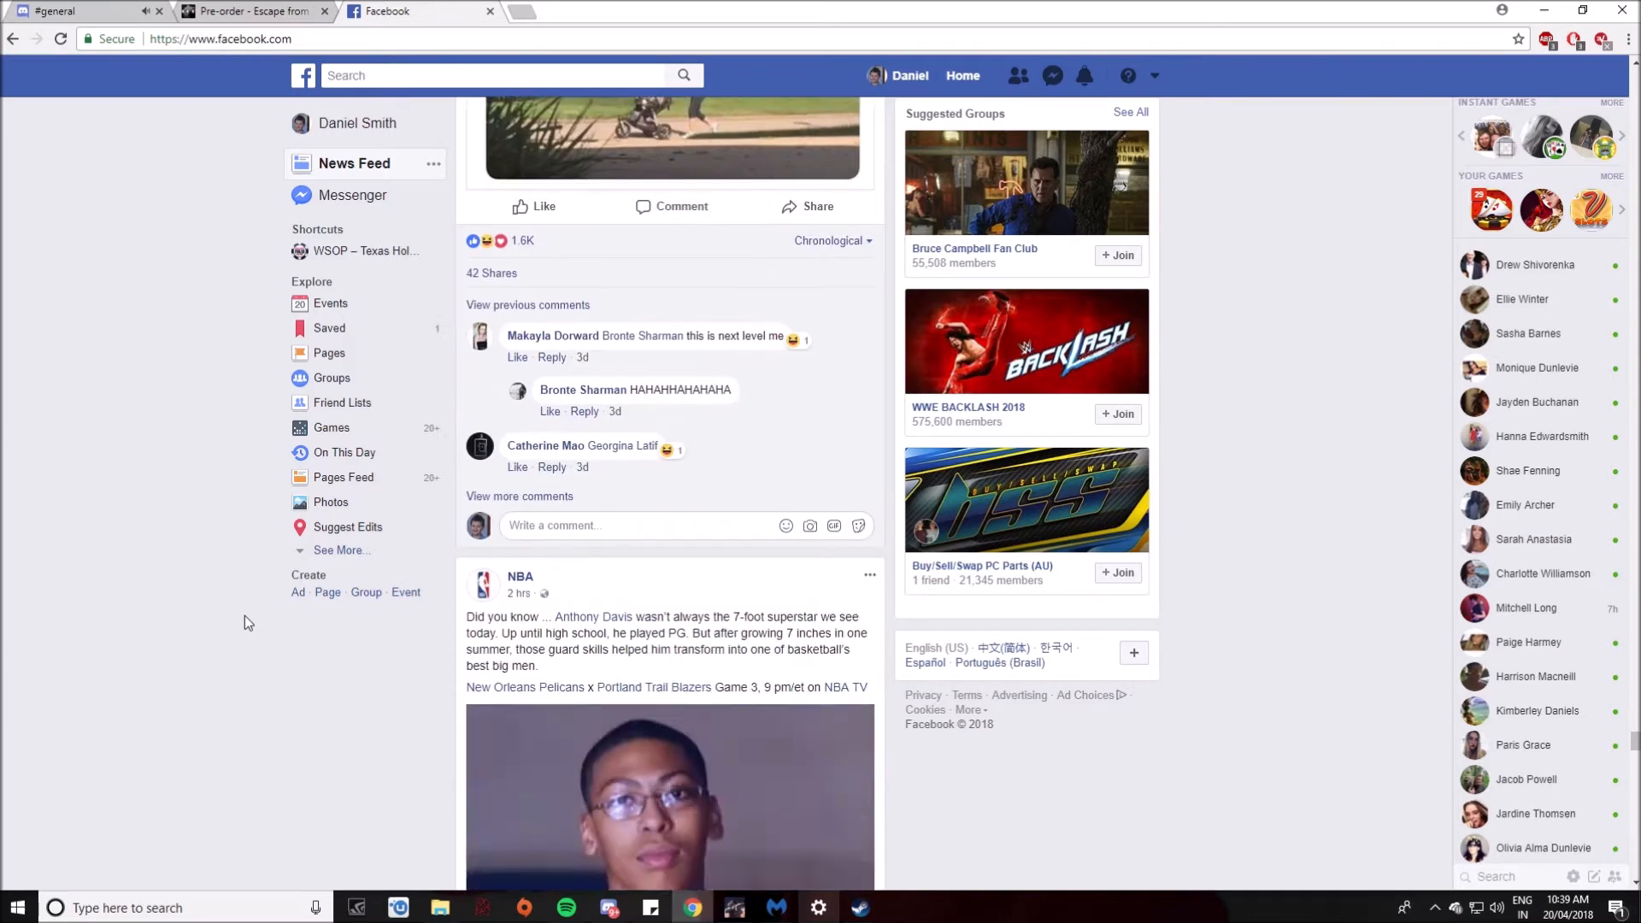
{"action": "scroll", "scroll_direction": "down", "scroll_amount": 3}
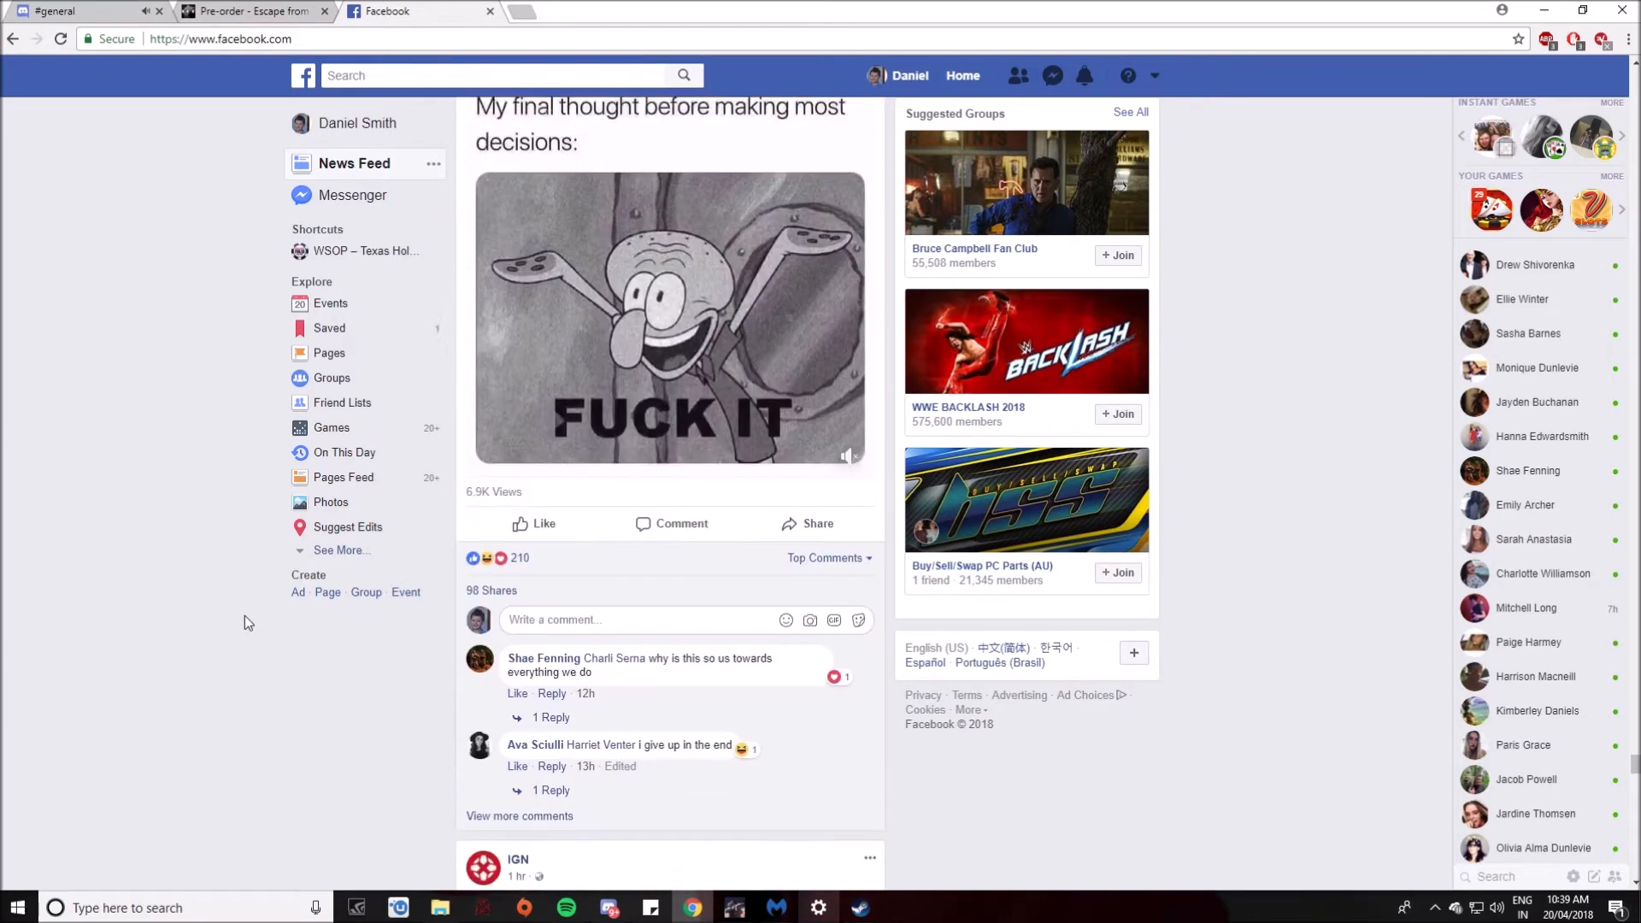
{"action": "scroll", "scroll_direction": "up", "scroll_amount": 3}
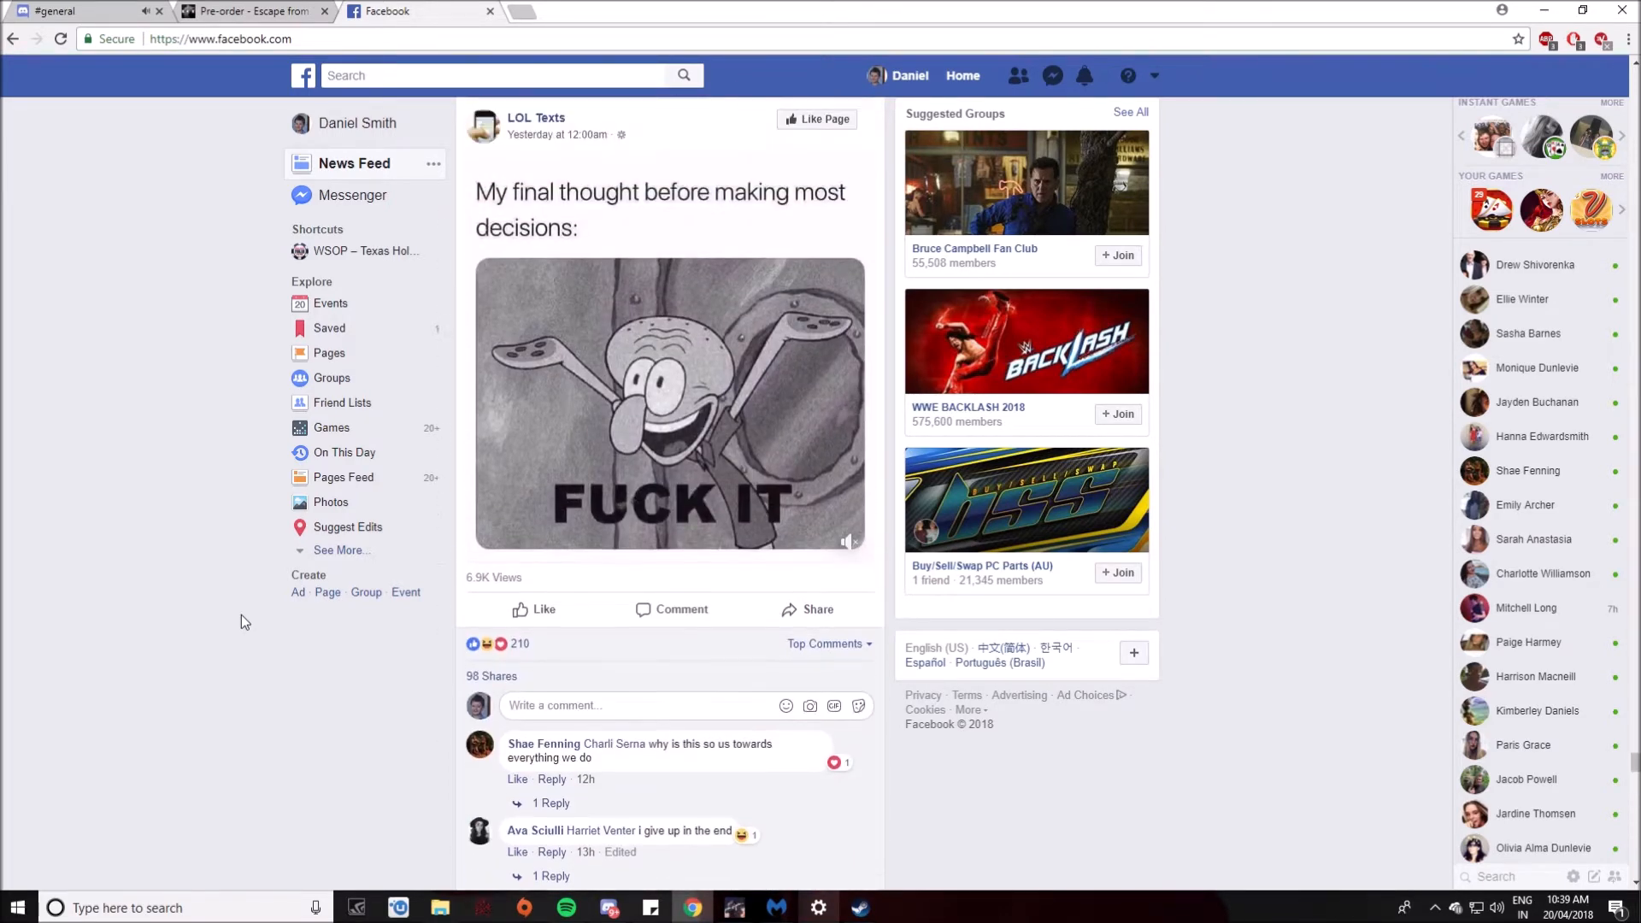
{"action": "scroll", "scroll_direction": "down", "scroll_amount": 3}
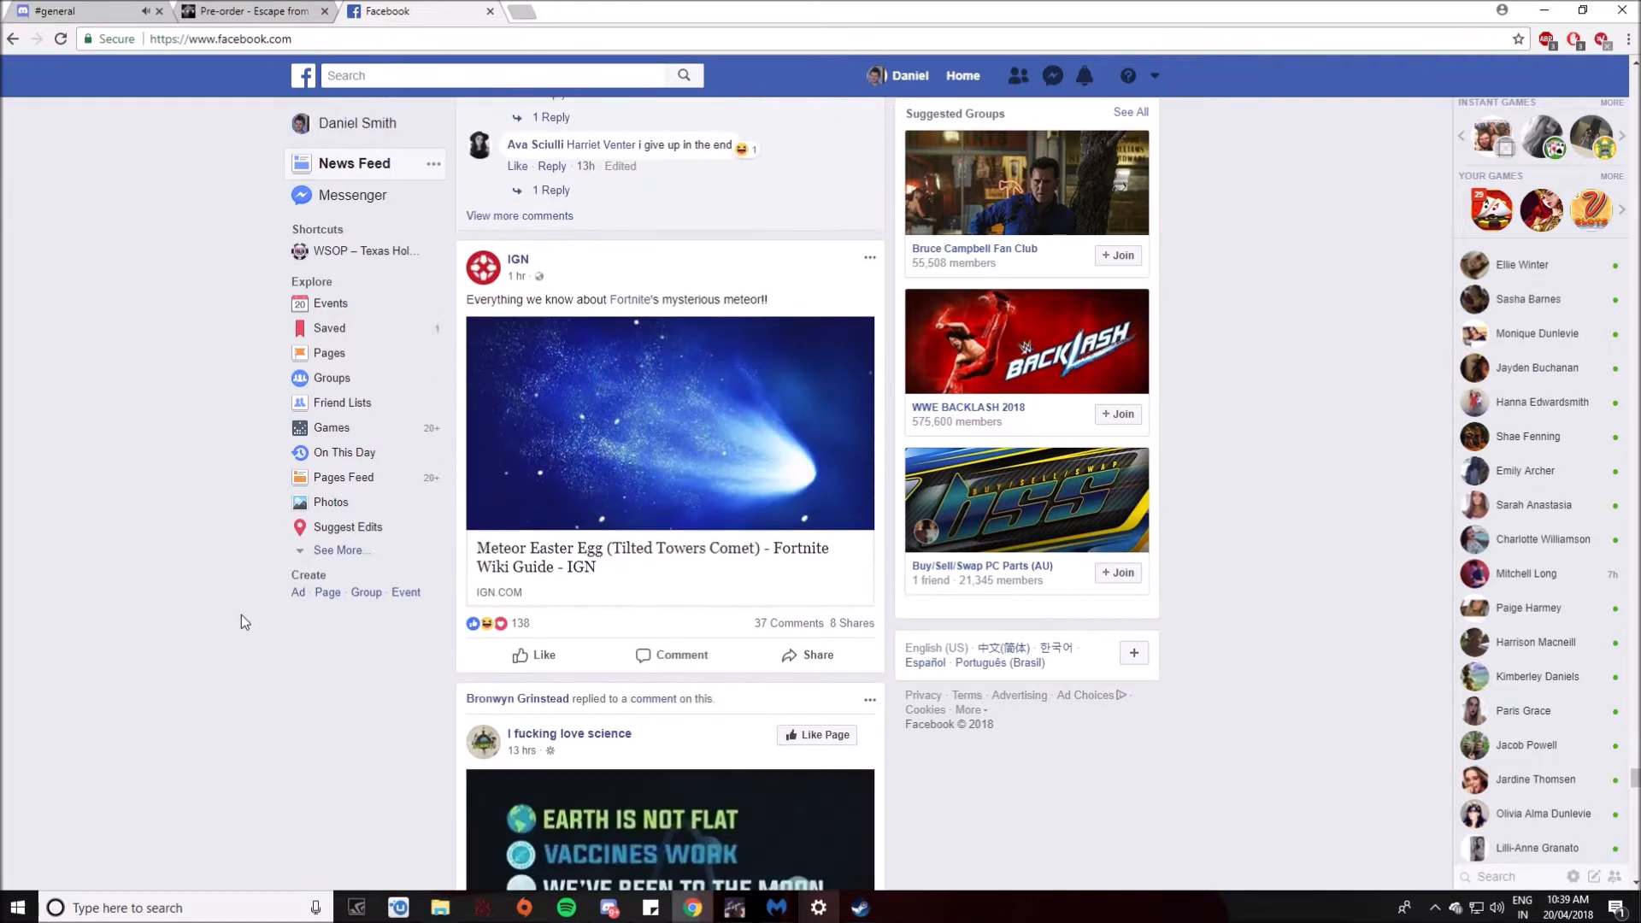
{"action": "scroll", "scroll_direction": "down", "scroll_amount": 3}
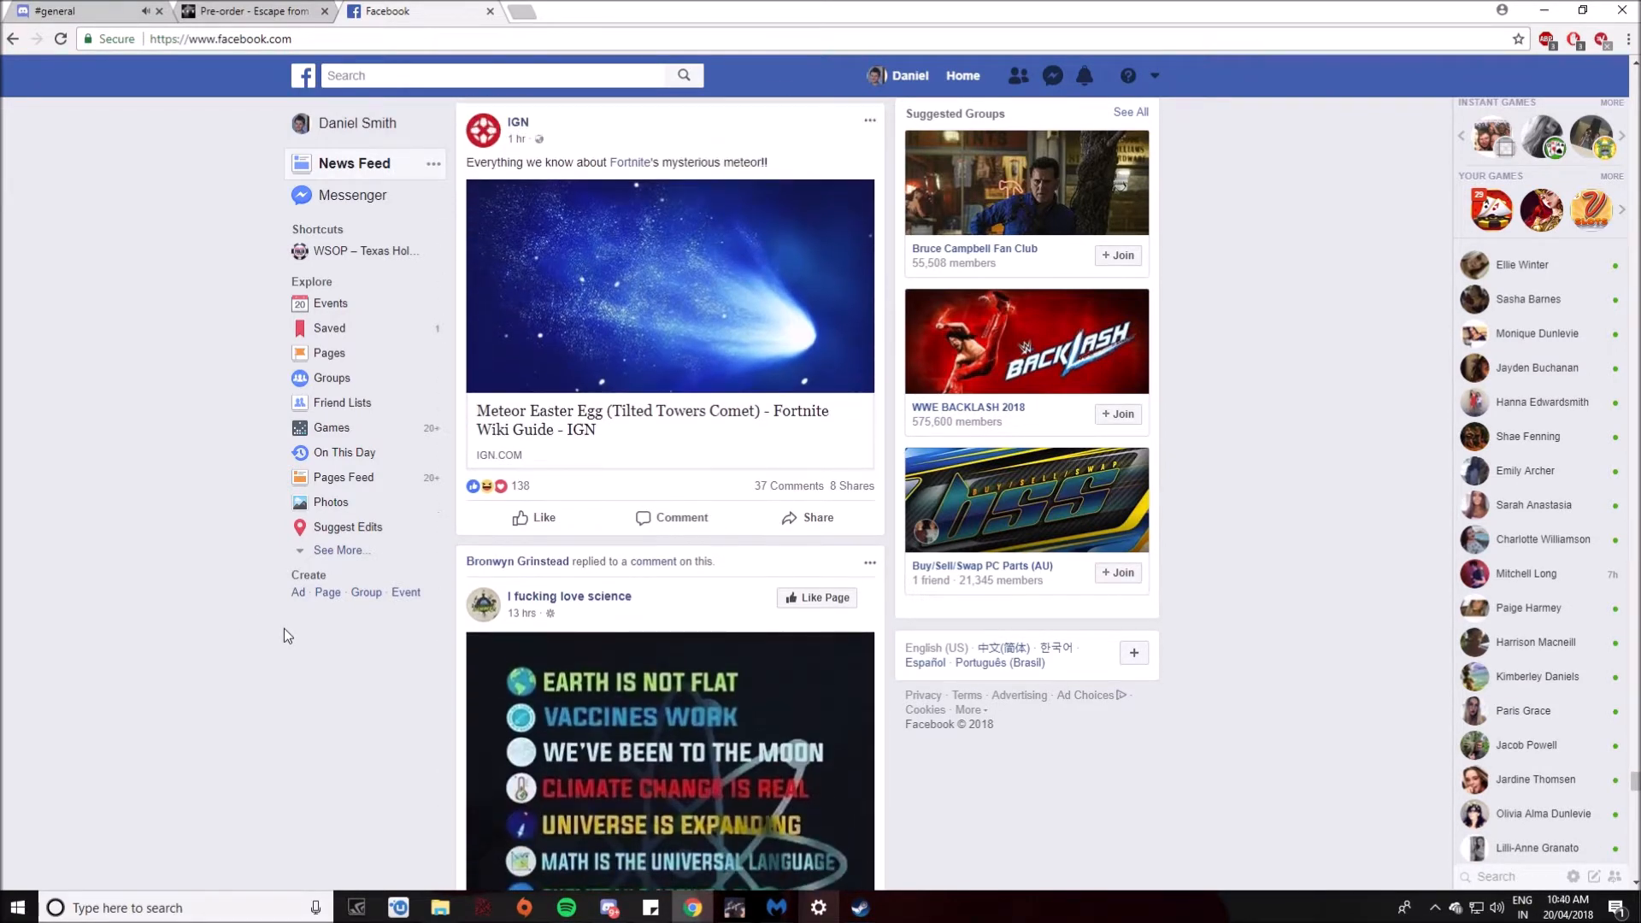
{"action": "scroll", "scroll_direction": "down", "scroll_amount": 3}
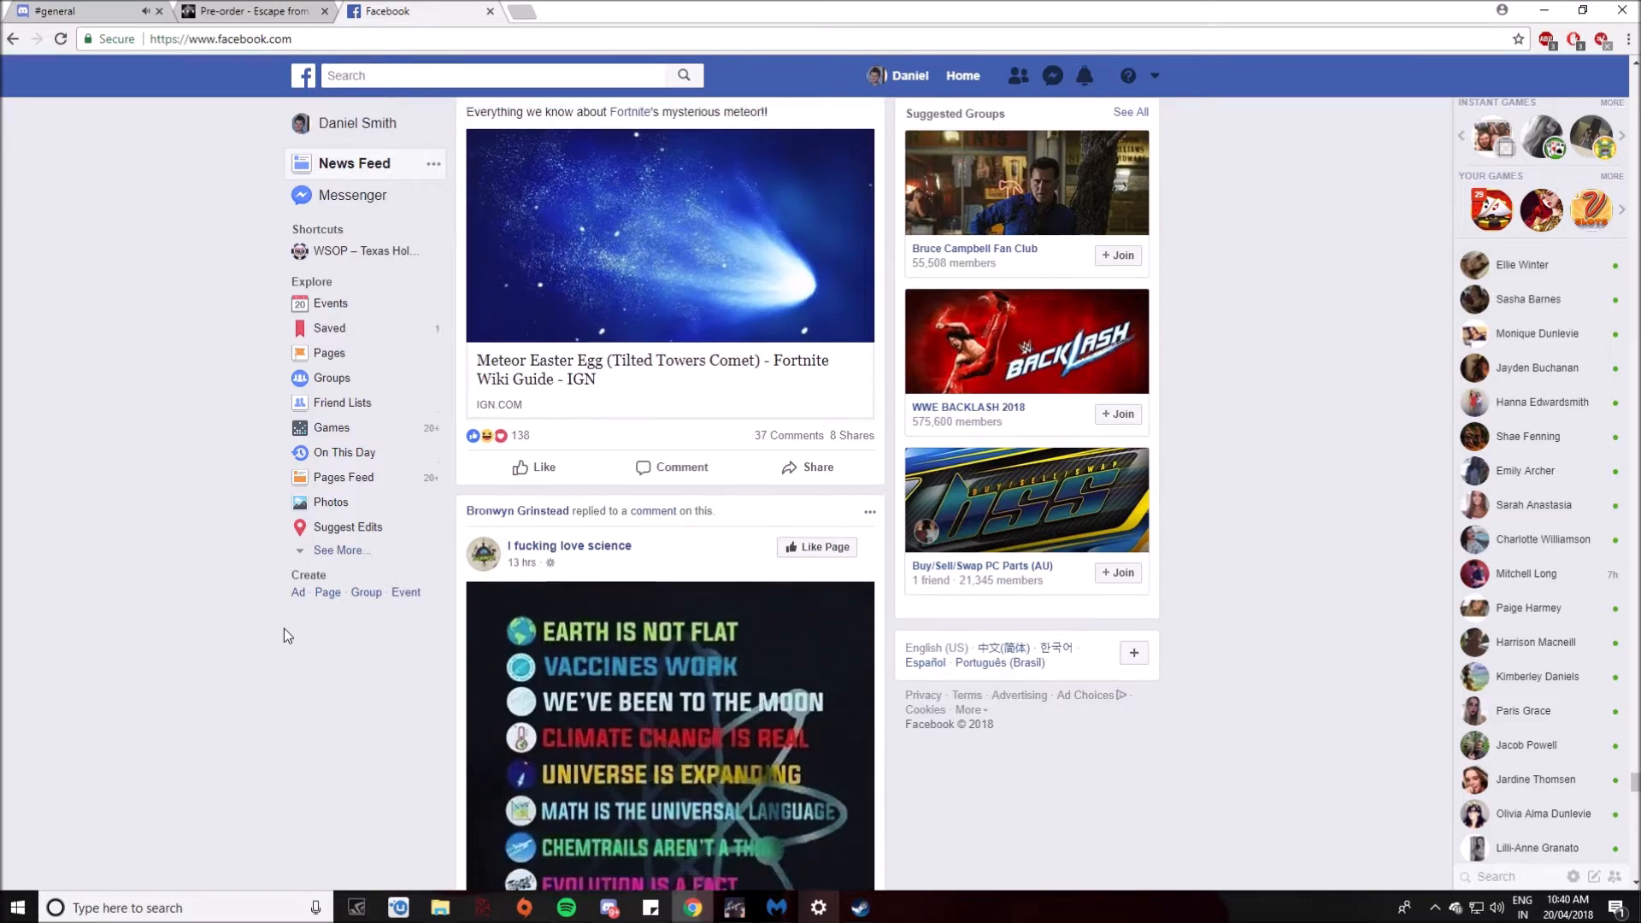
{"action": "scroll", "scroll_direction": "down", "scroll_amount": 3}
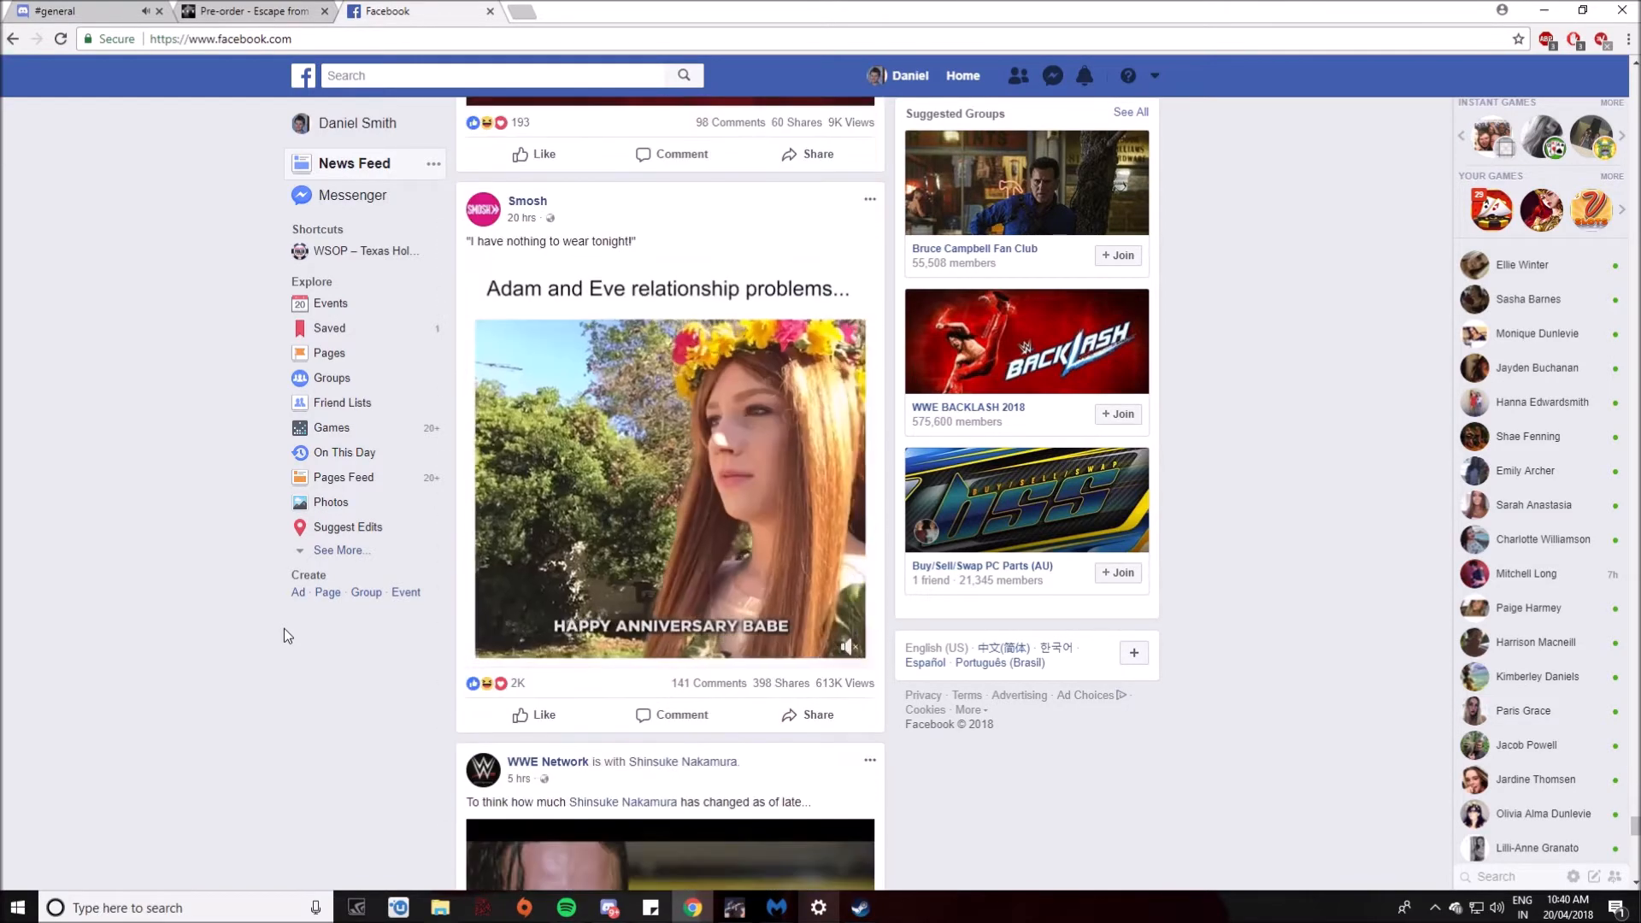
{"action": "scroll", "scroll_direction": "down", "scroll_amount": 3}
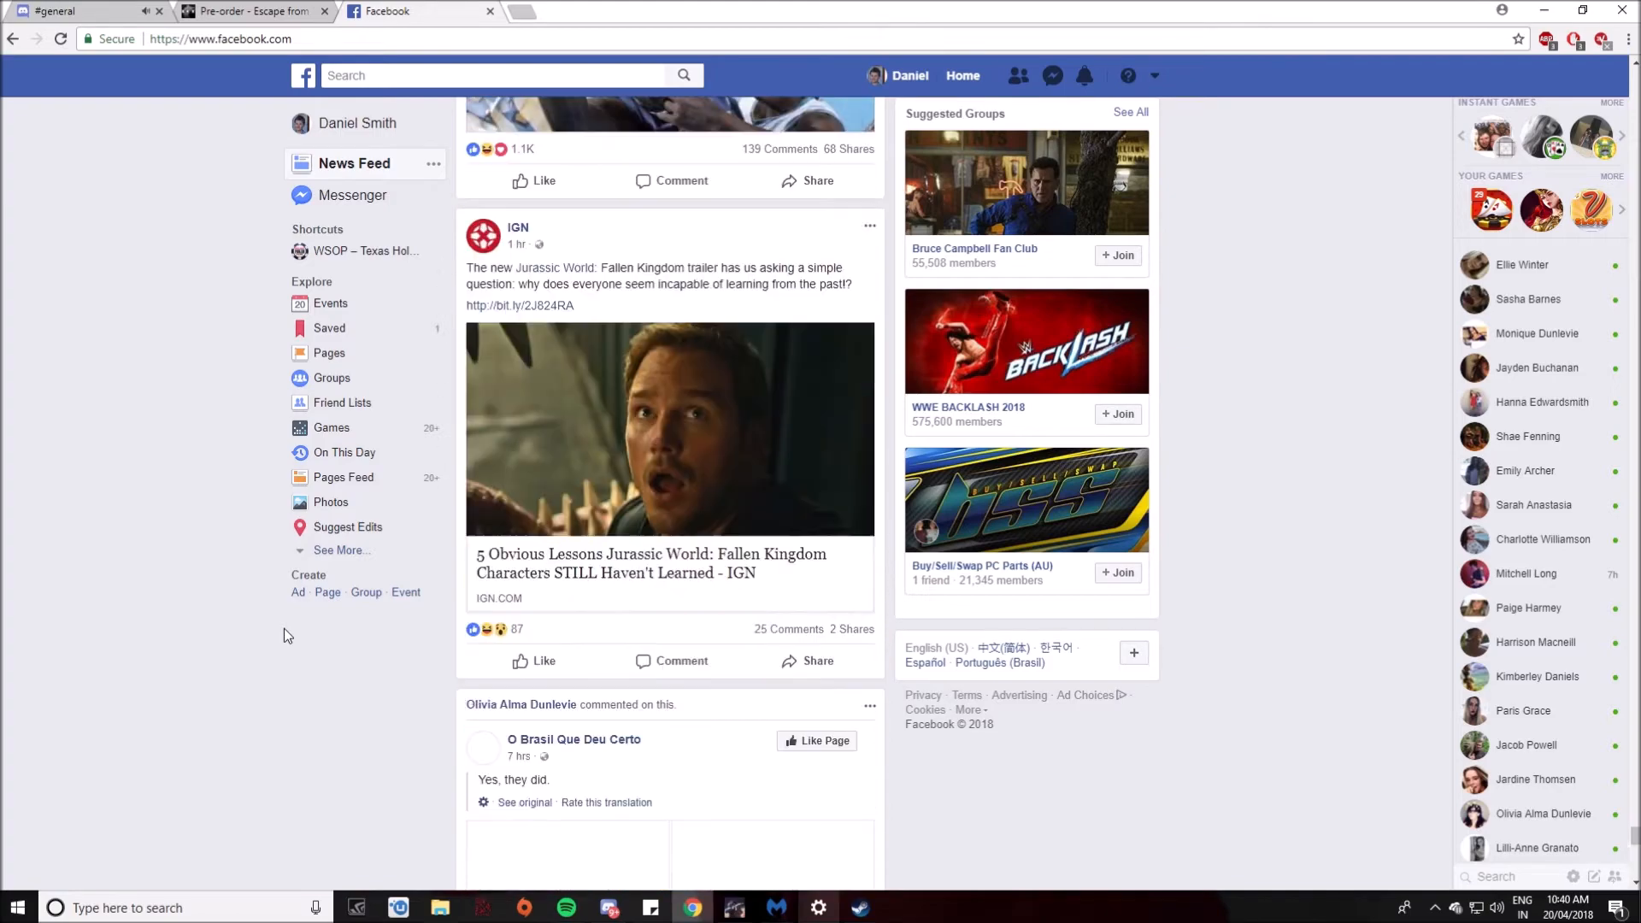
{"action": "scroll", "scroll_direction": "down", "scroll_amount": 3}
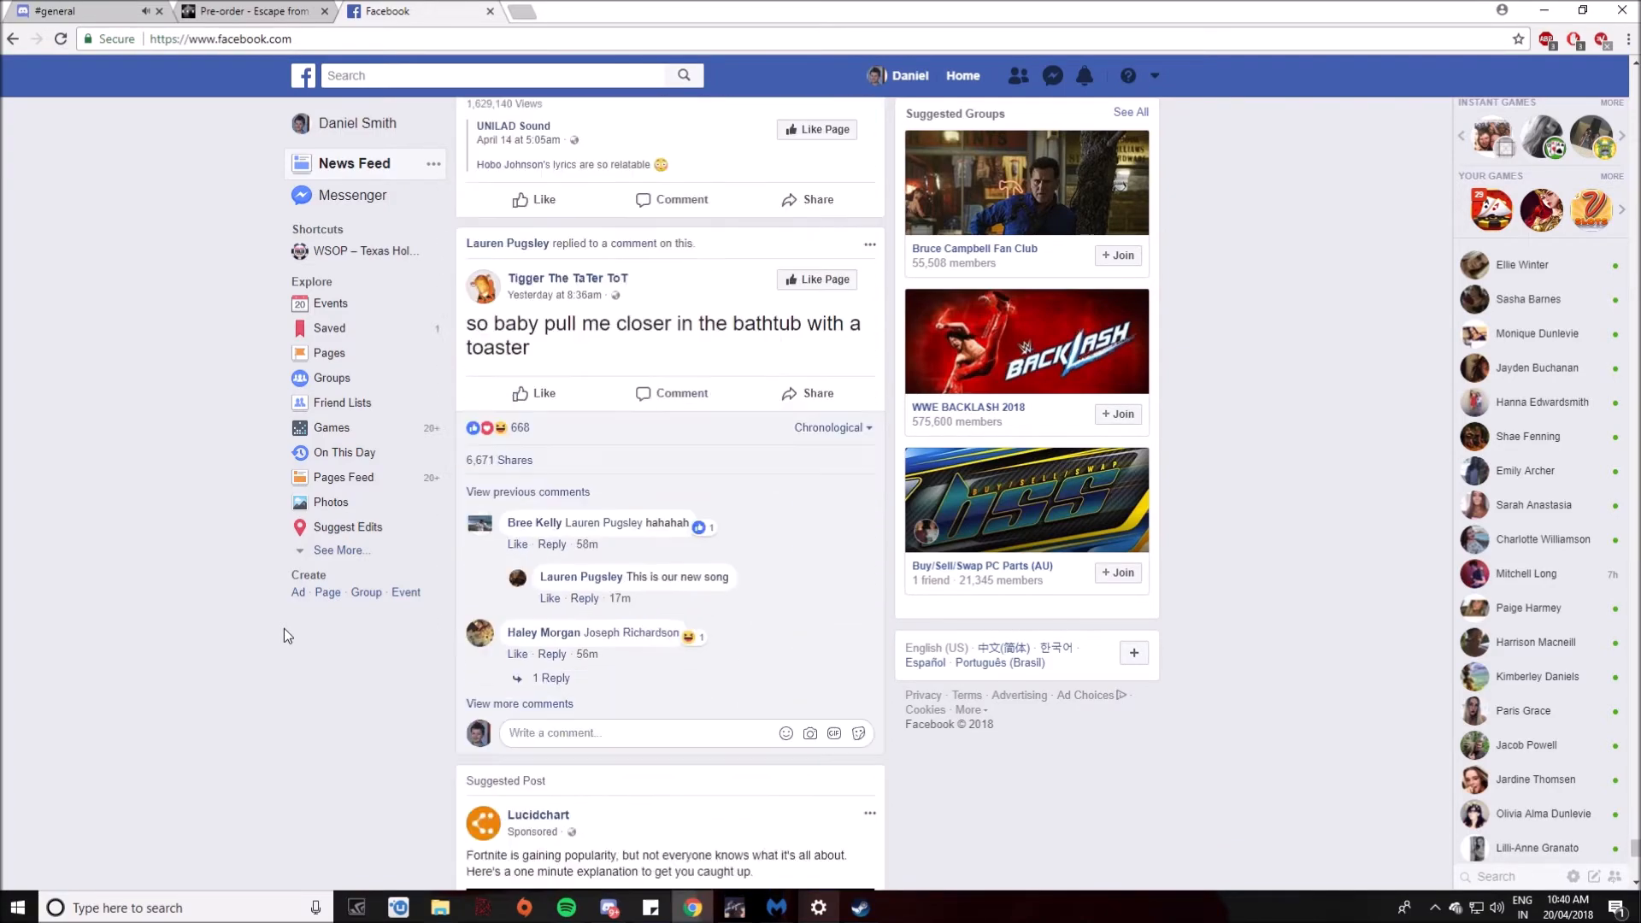
{"action": "scroll", "scroll_direction": "down", "scroll_amount": 3}
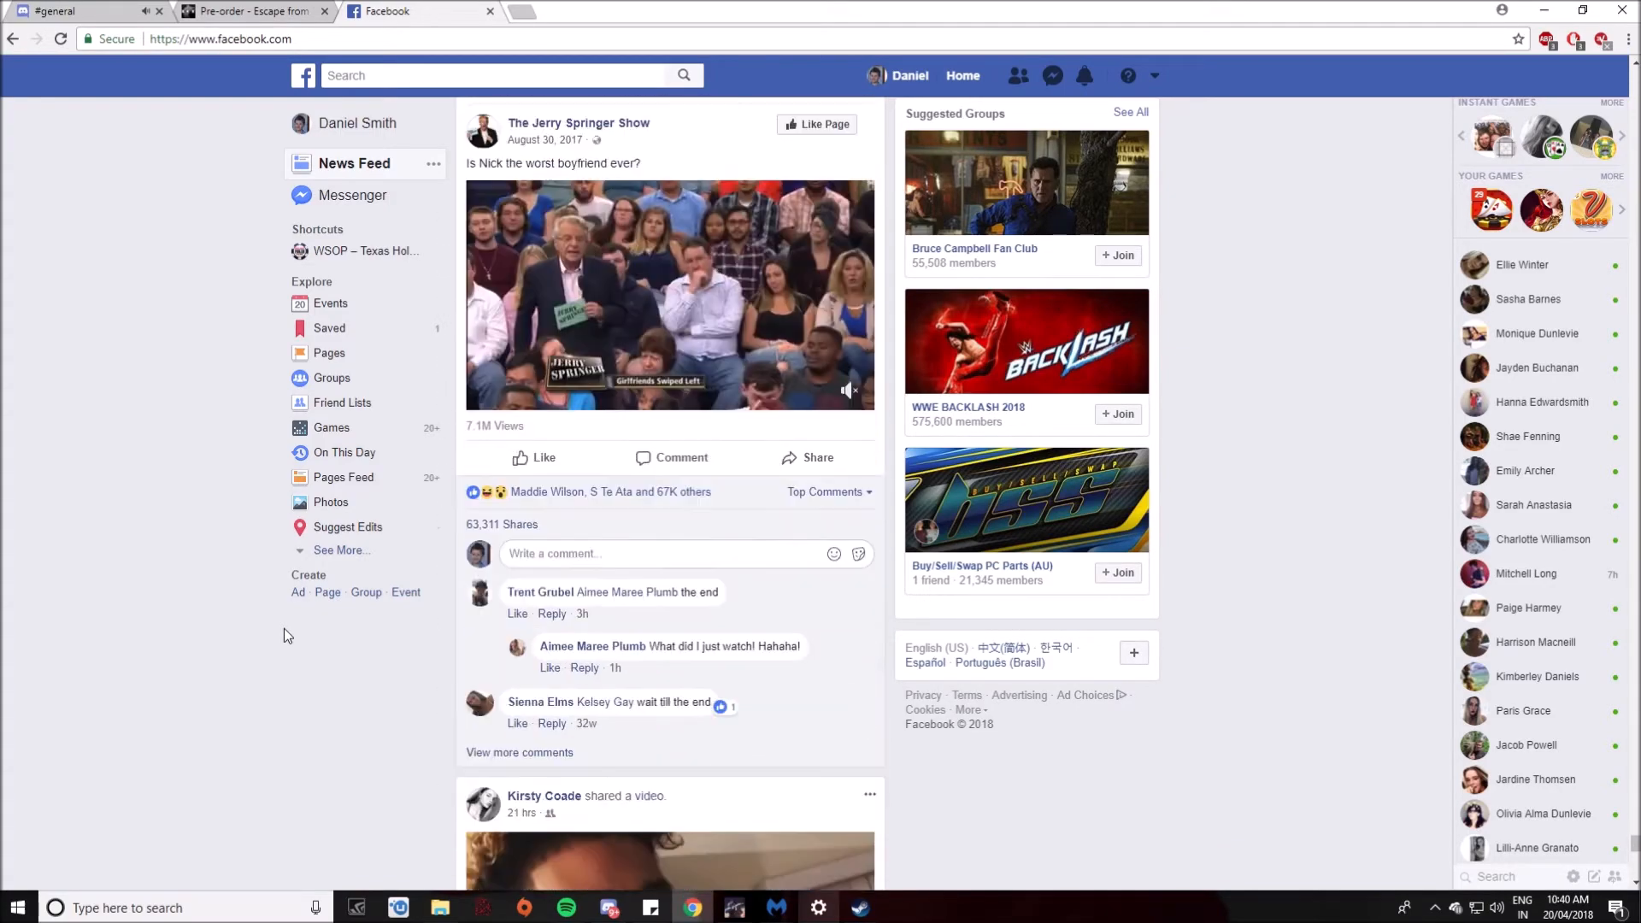
{"action": "scroll", "scroll_direction": "down", "scroll_amount": 3}
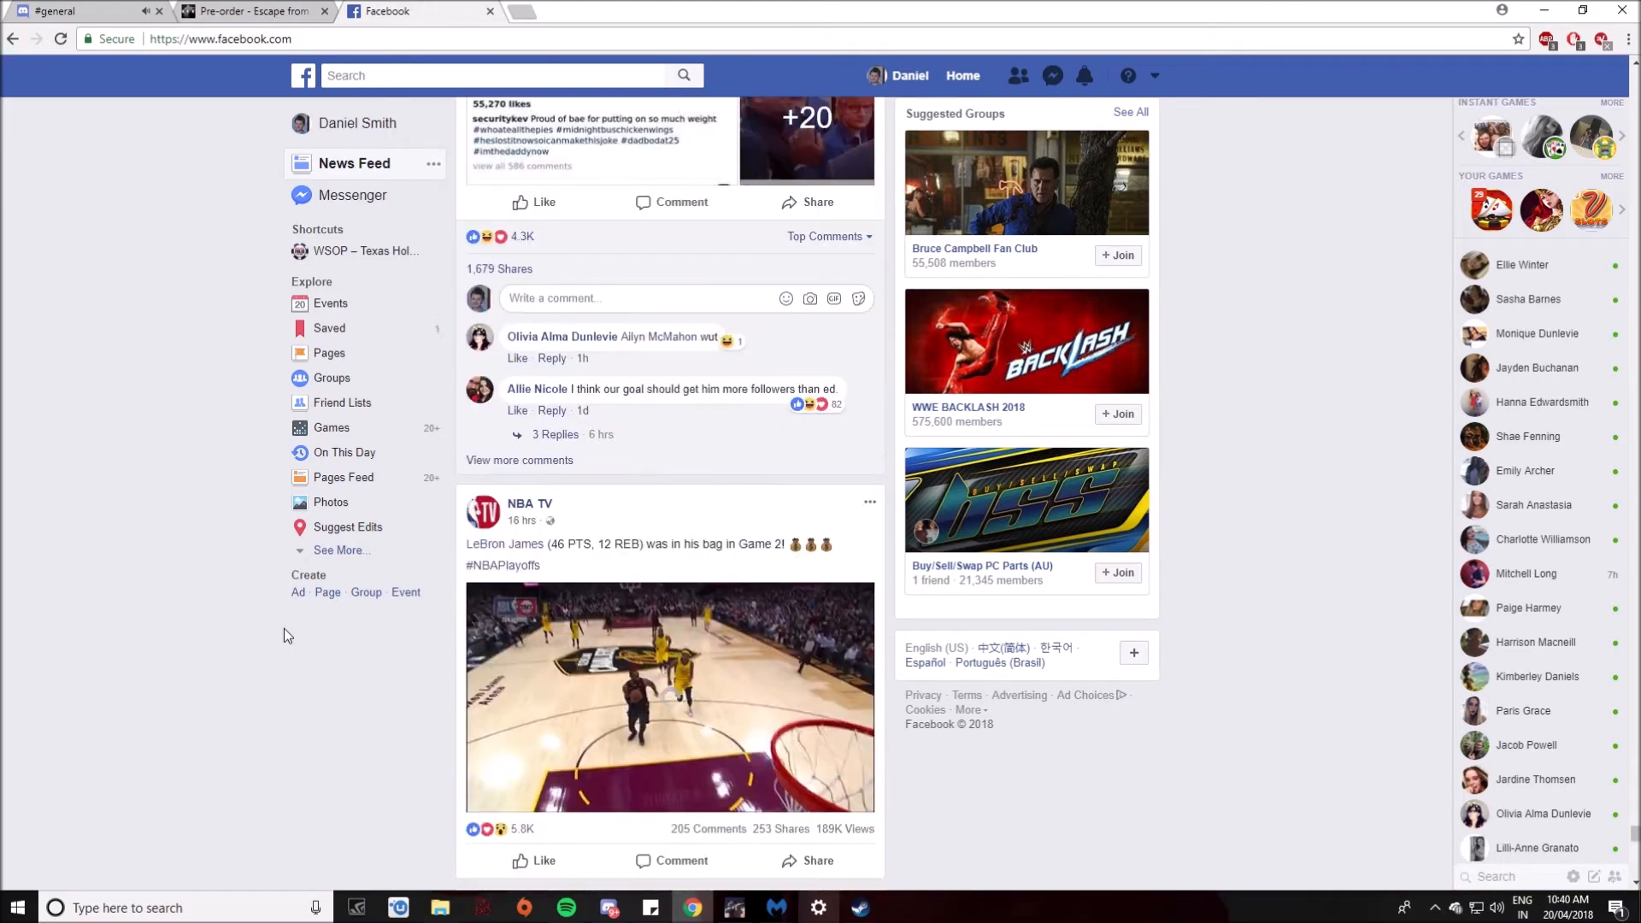
{"action": "scroll", "scroll_direction": "down", "scroll_amount": 3}
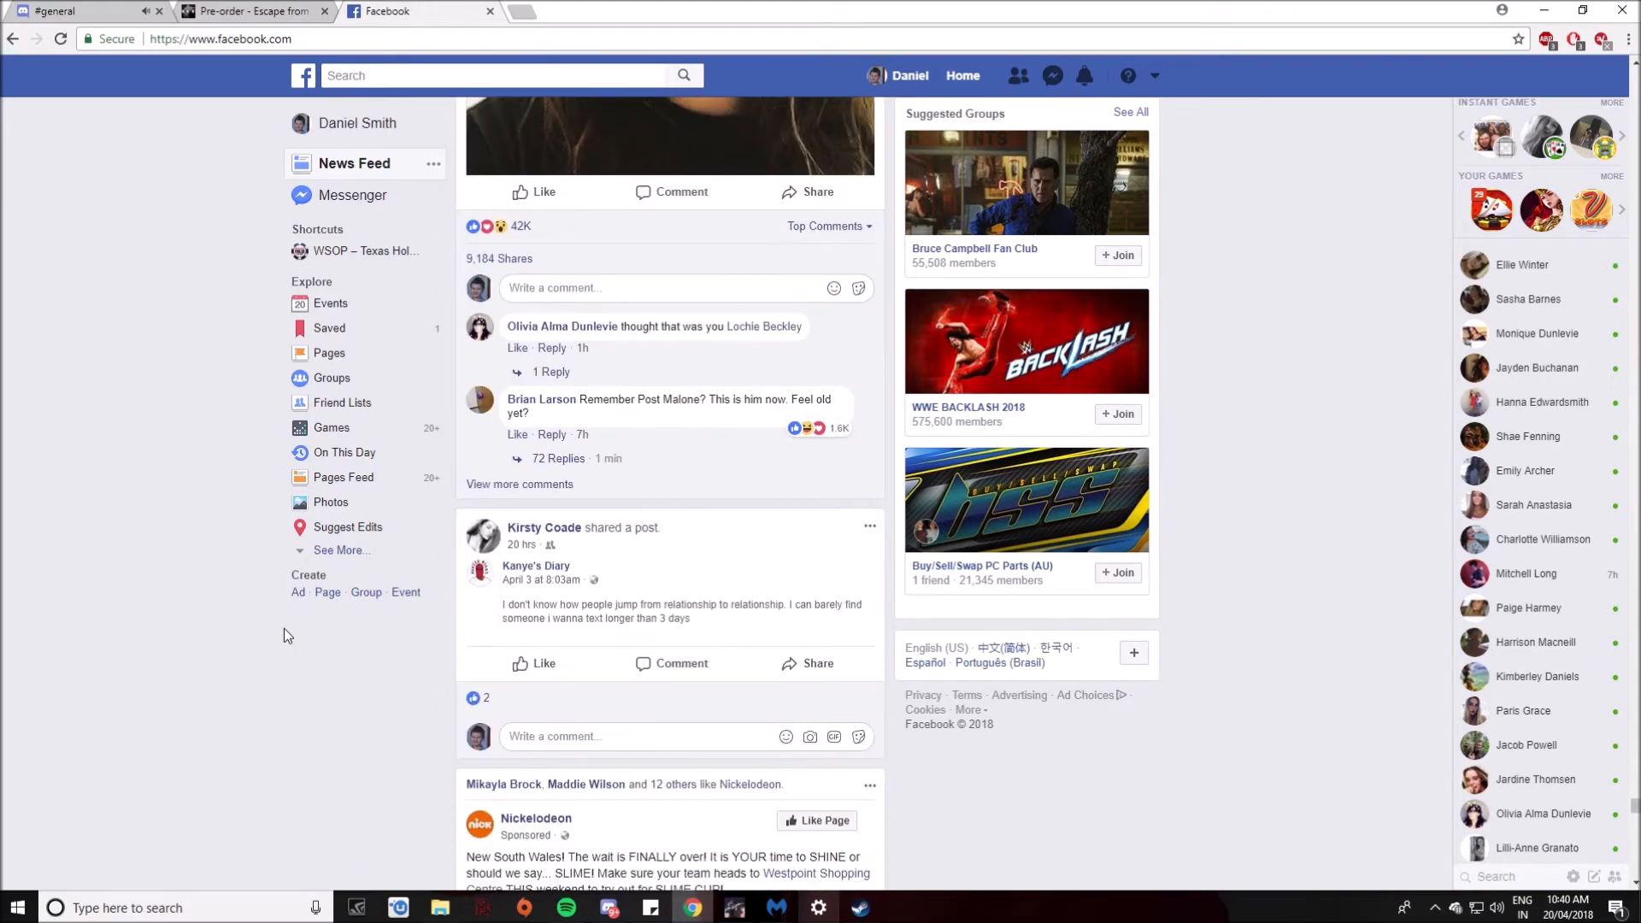
{"action": "scroll", "scroll_direction": "down", "scroll_amount": 3}
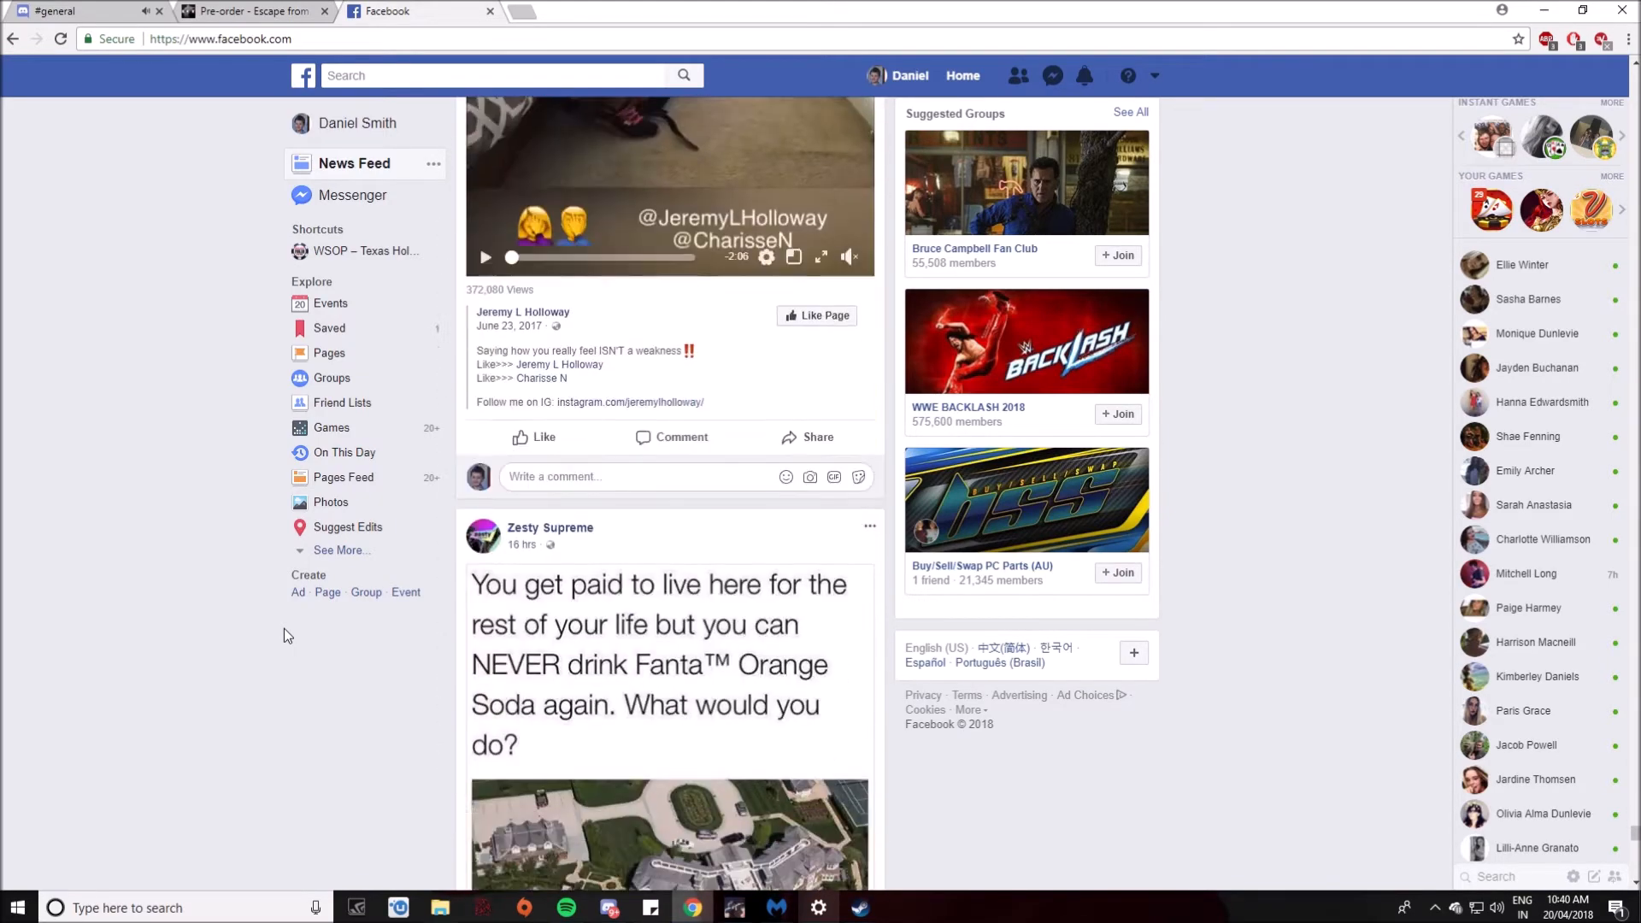
{"action": "scroll", "scroll_direction": "down", "scroll_amount": 3}
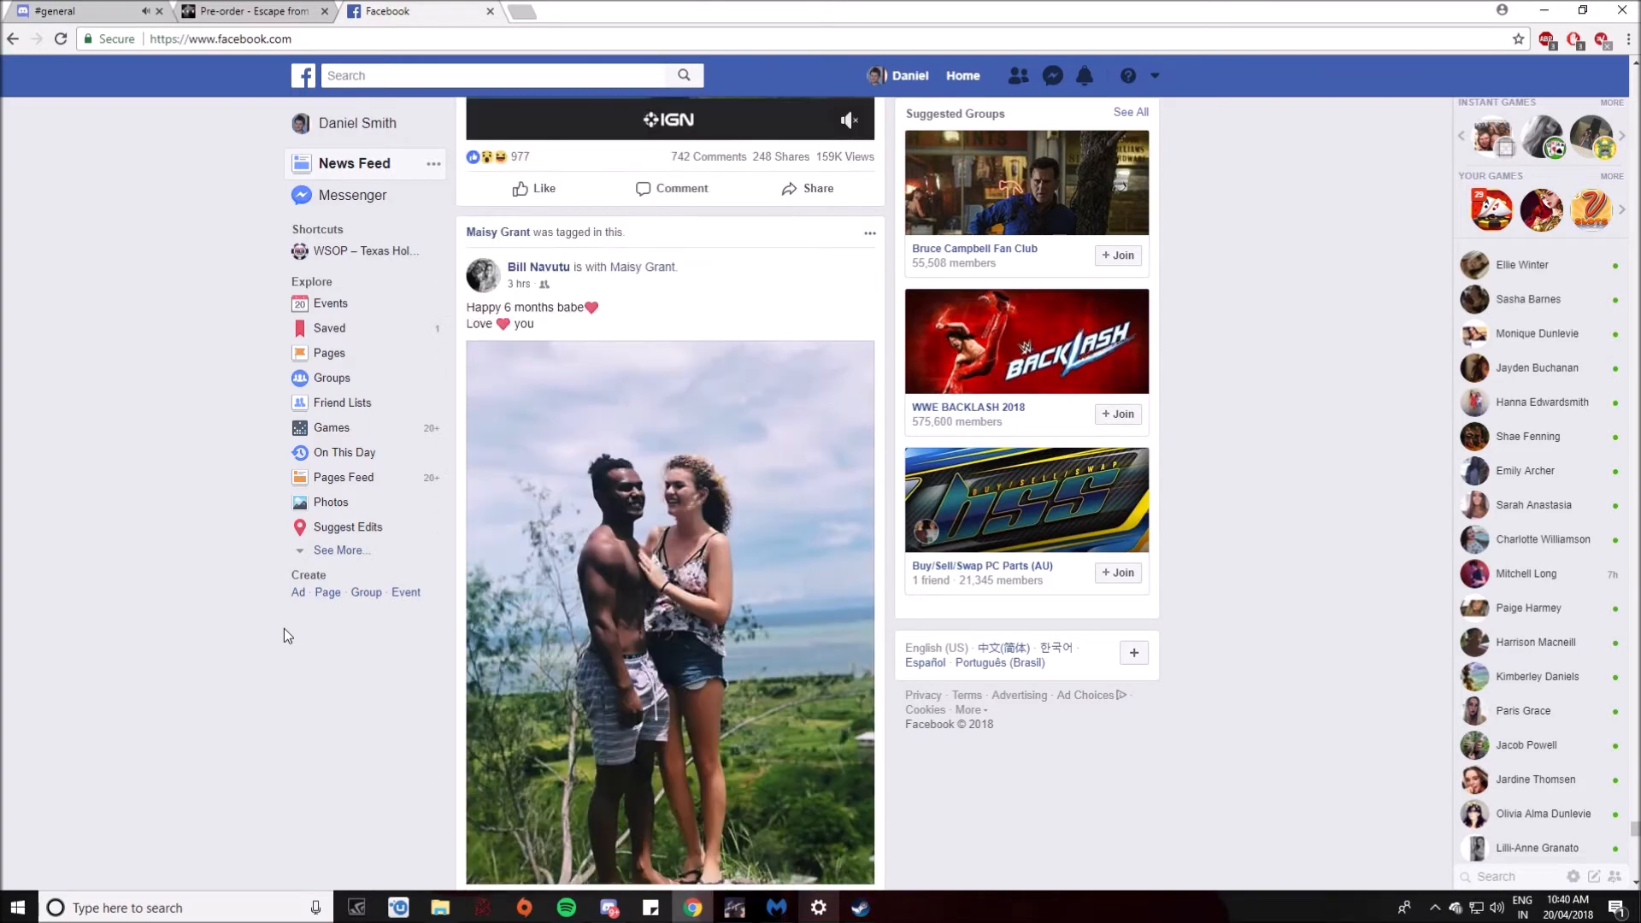
{"action": "scroll", "scroll_direction": "down", "scroll_amount": 3}
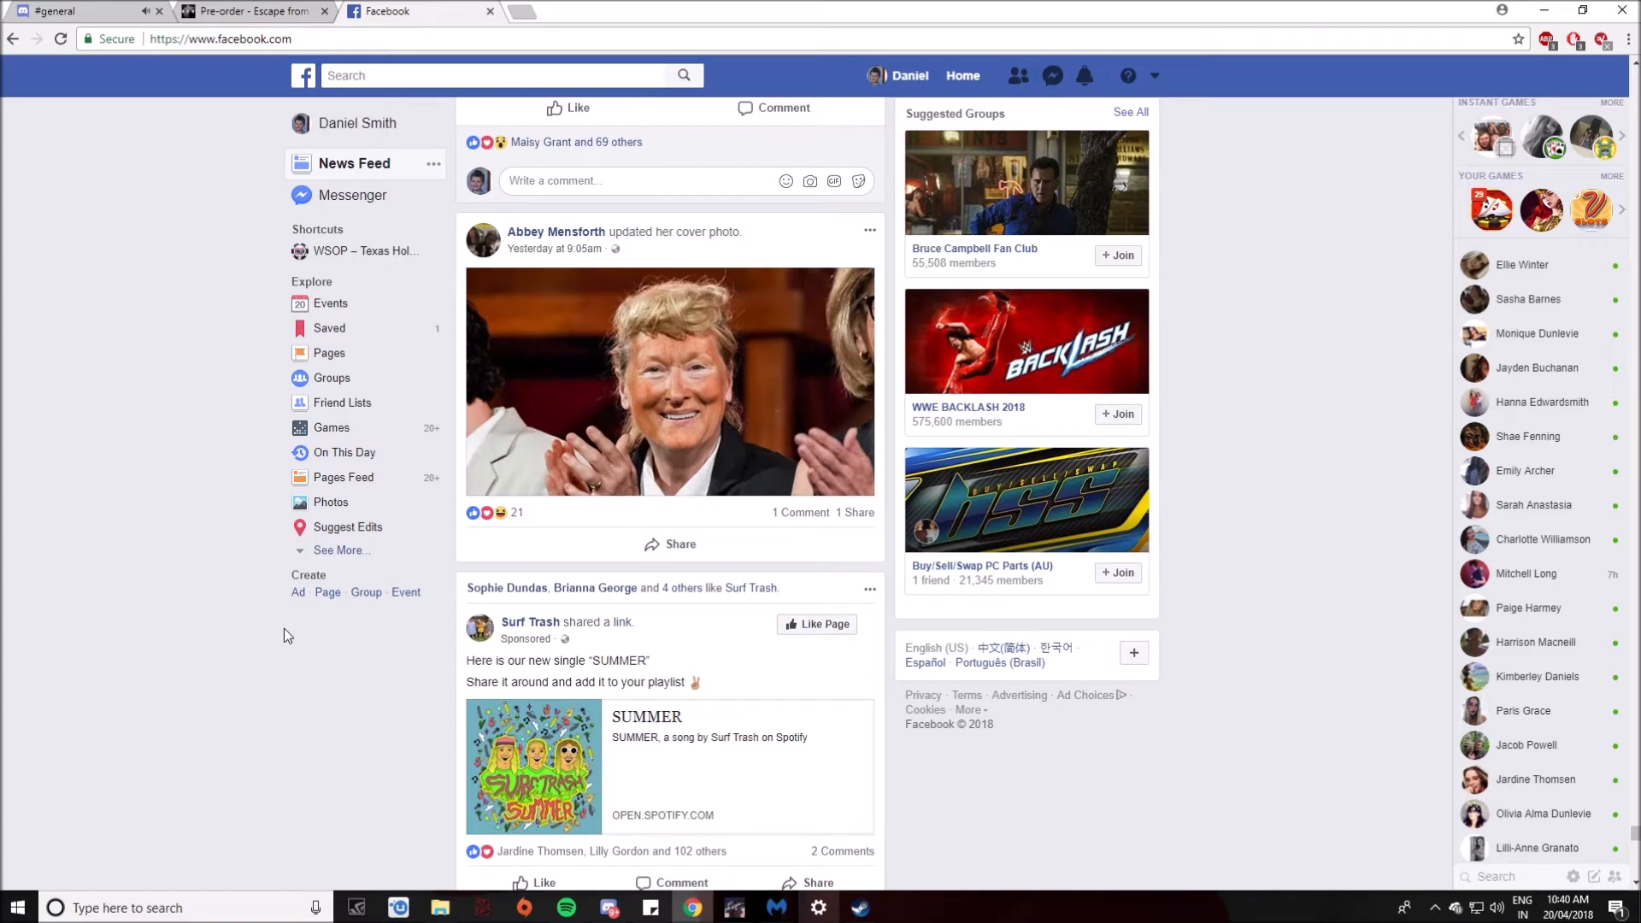
{"action": "scroll", "scroll_direction": "down", "scroll_amount": 3}
{"action": "type", "text": "Say"}
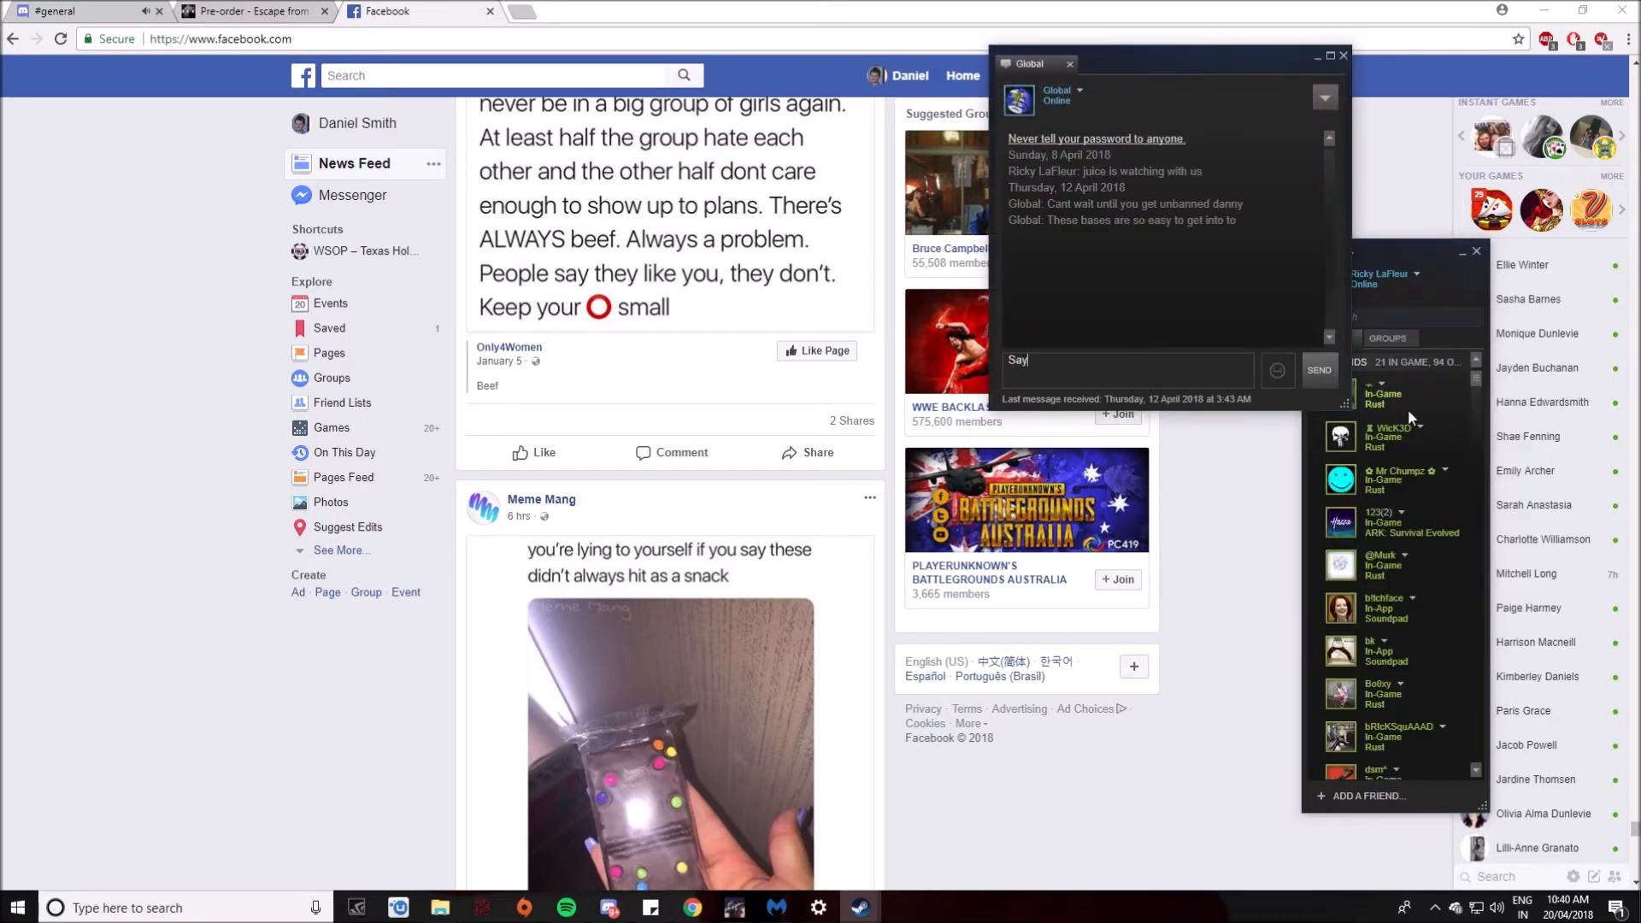
{"action": "type", "text": "his fe"}
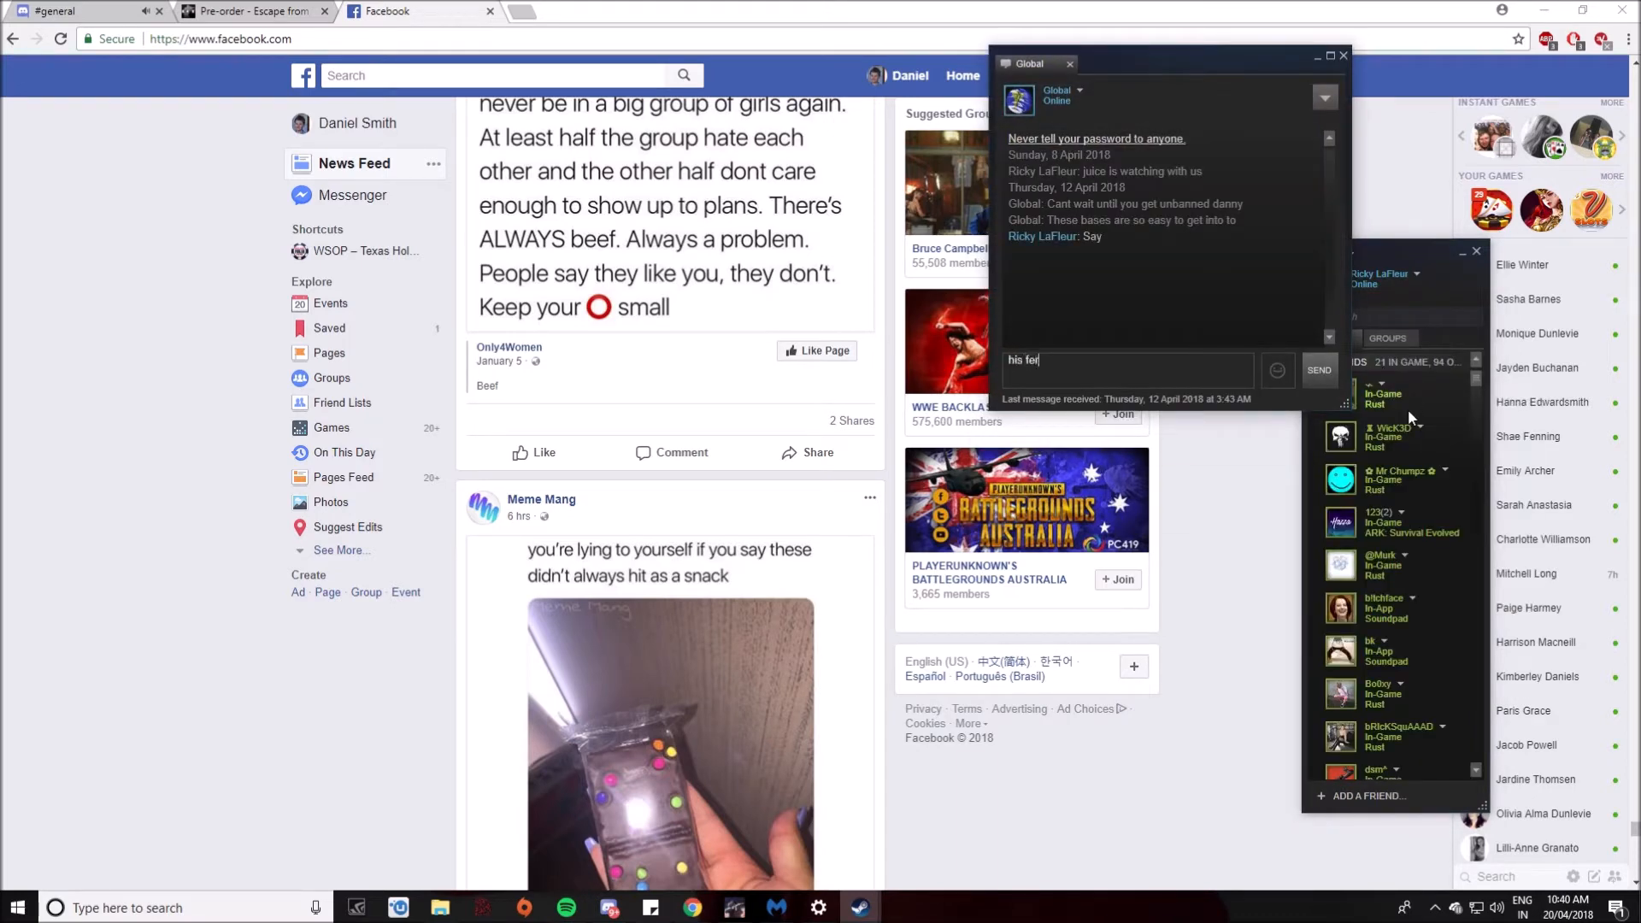
{"action": "left_click", "coordinate": [1318, 369]}
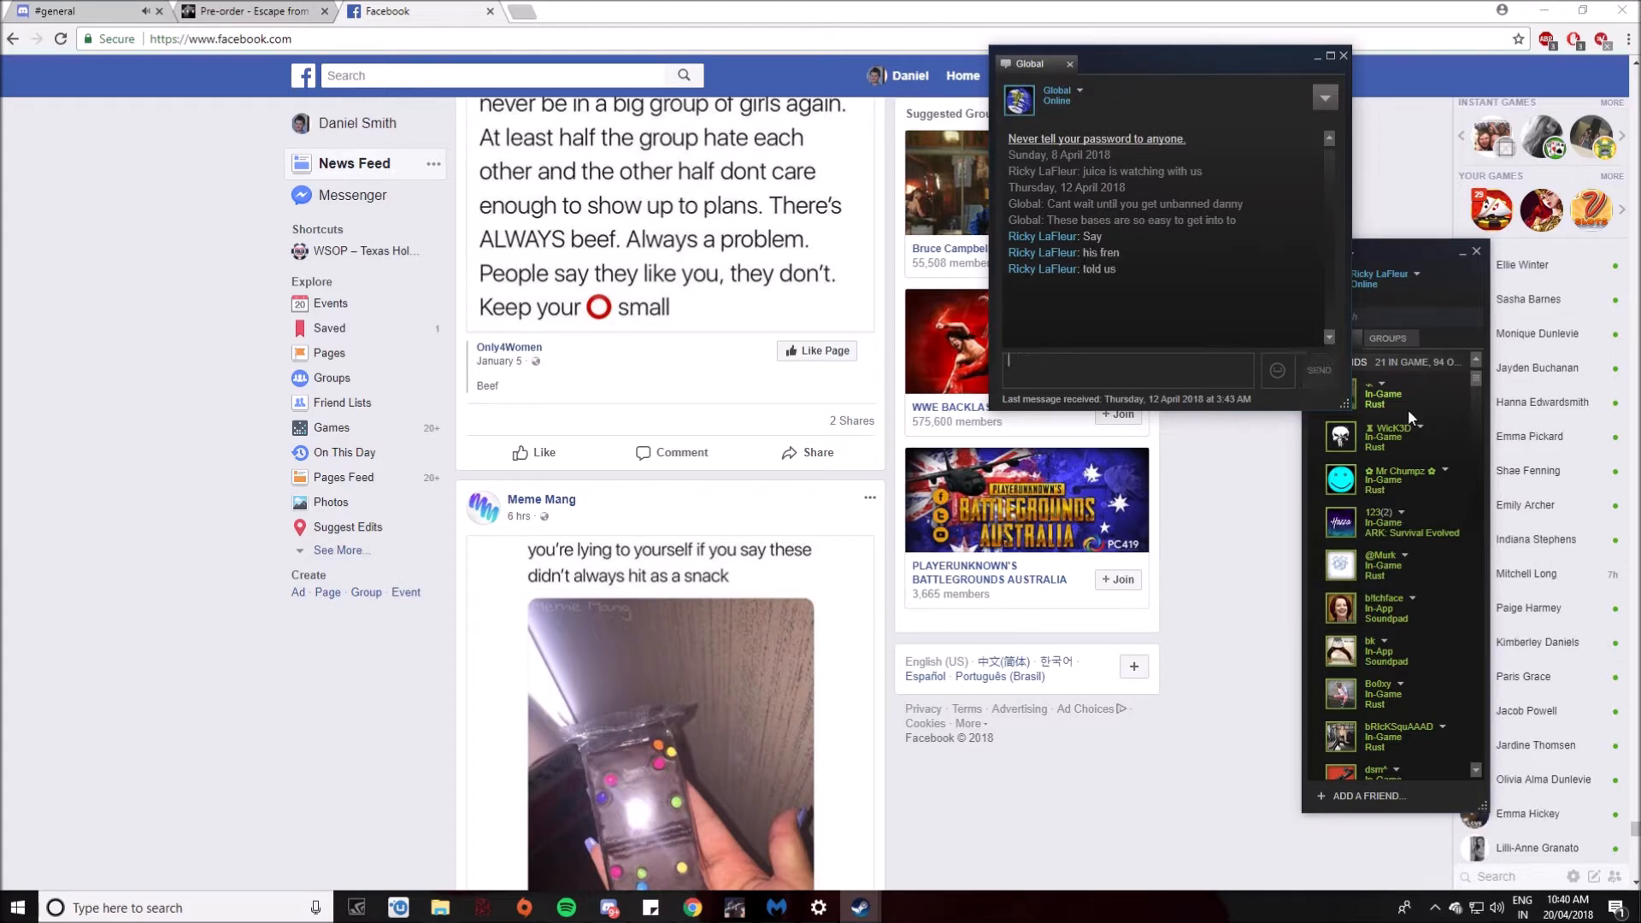
Step: Send the laugh message 'jnhwasajajha' to the group chat, then switch over to the Discord general channel
{"action": "left_click", "coordinate": [1128, 369]}
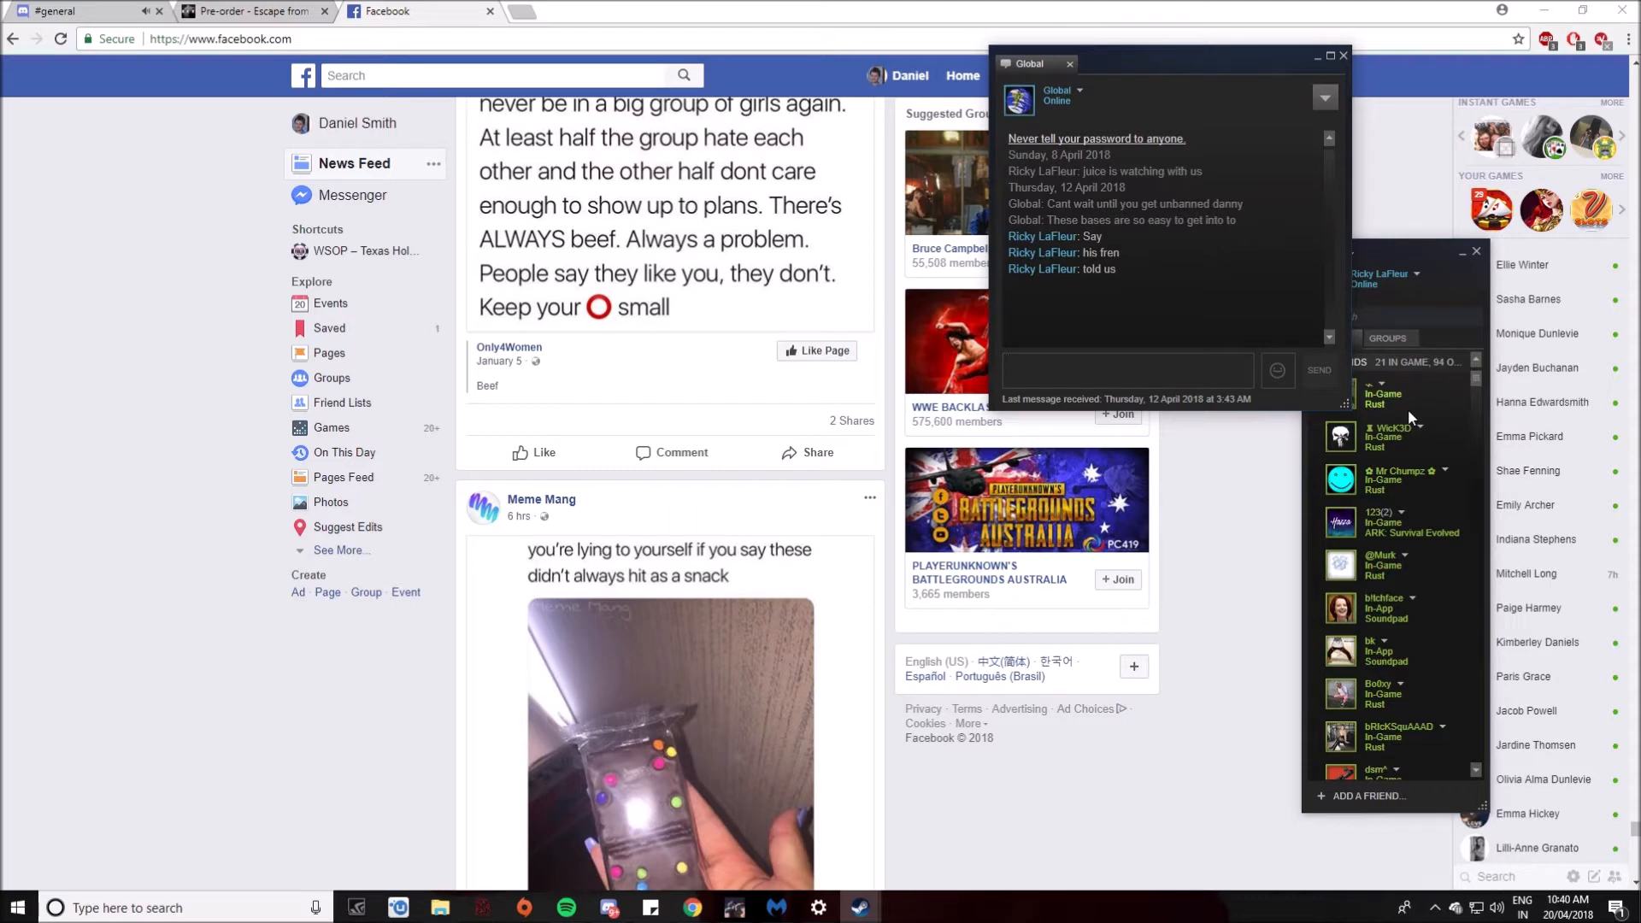
{"action": "left_click", "coordinate": [1125, 369]}
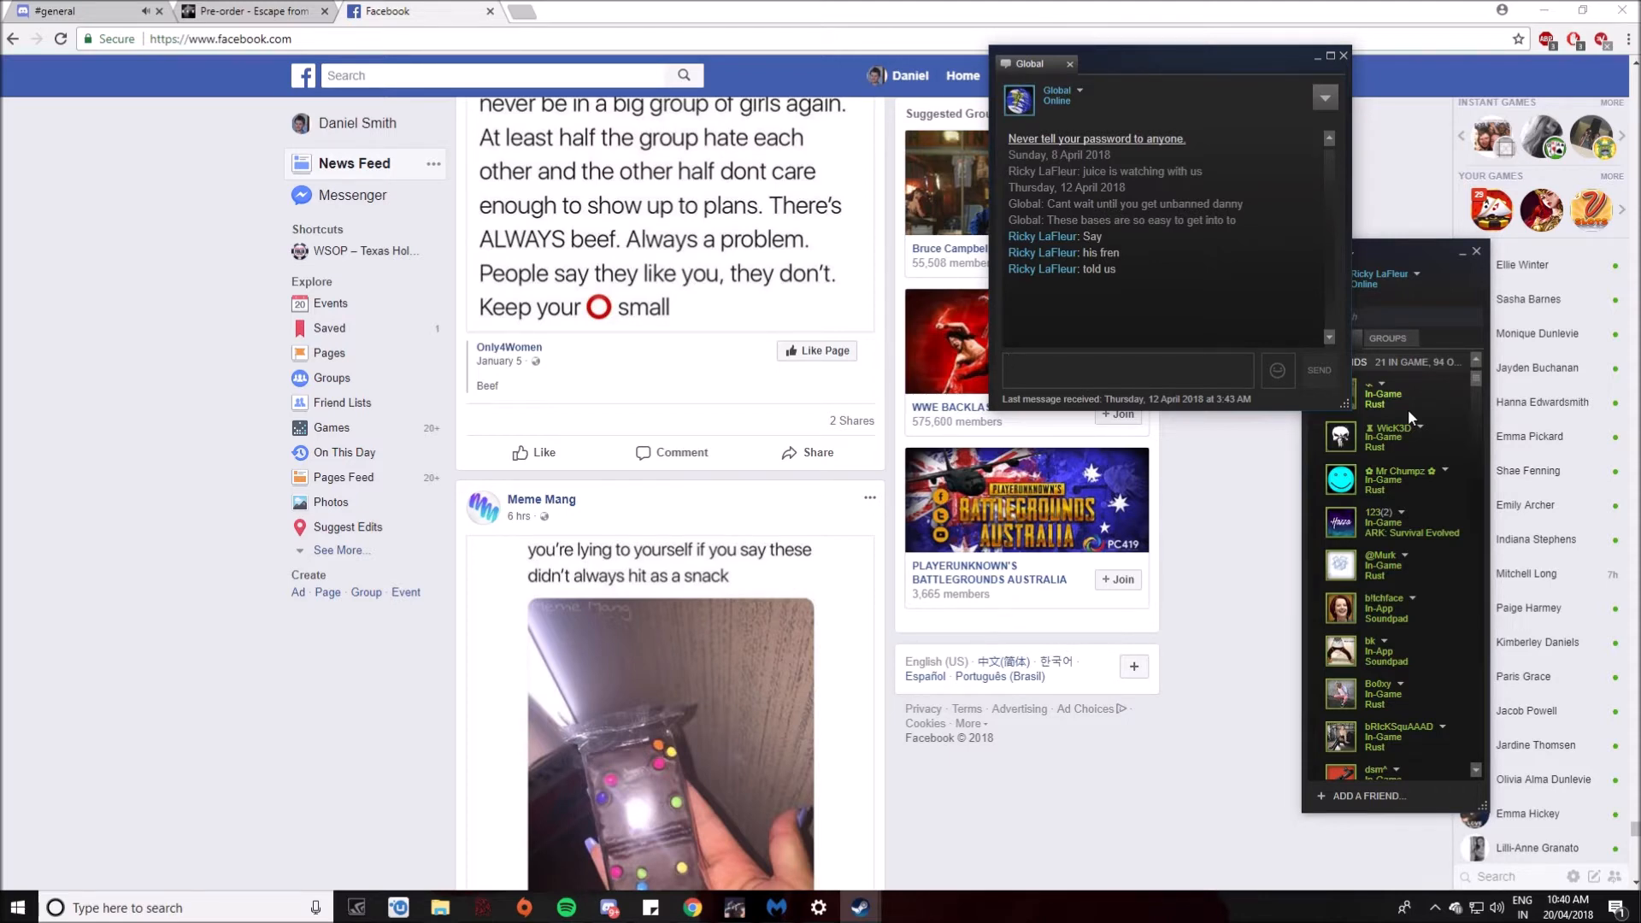
{"action": "left_click", "coordinate": [1124, 369]}
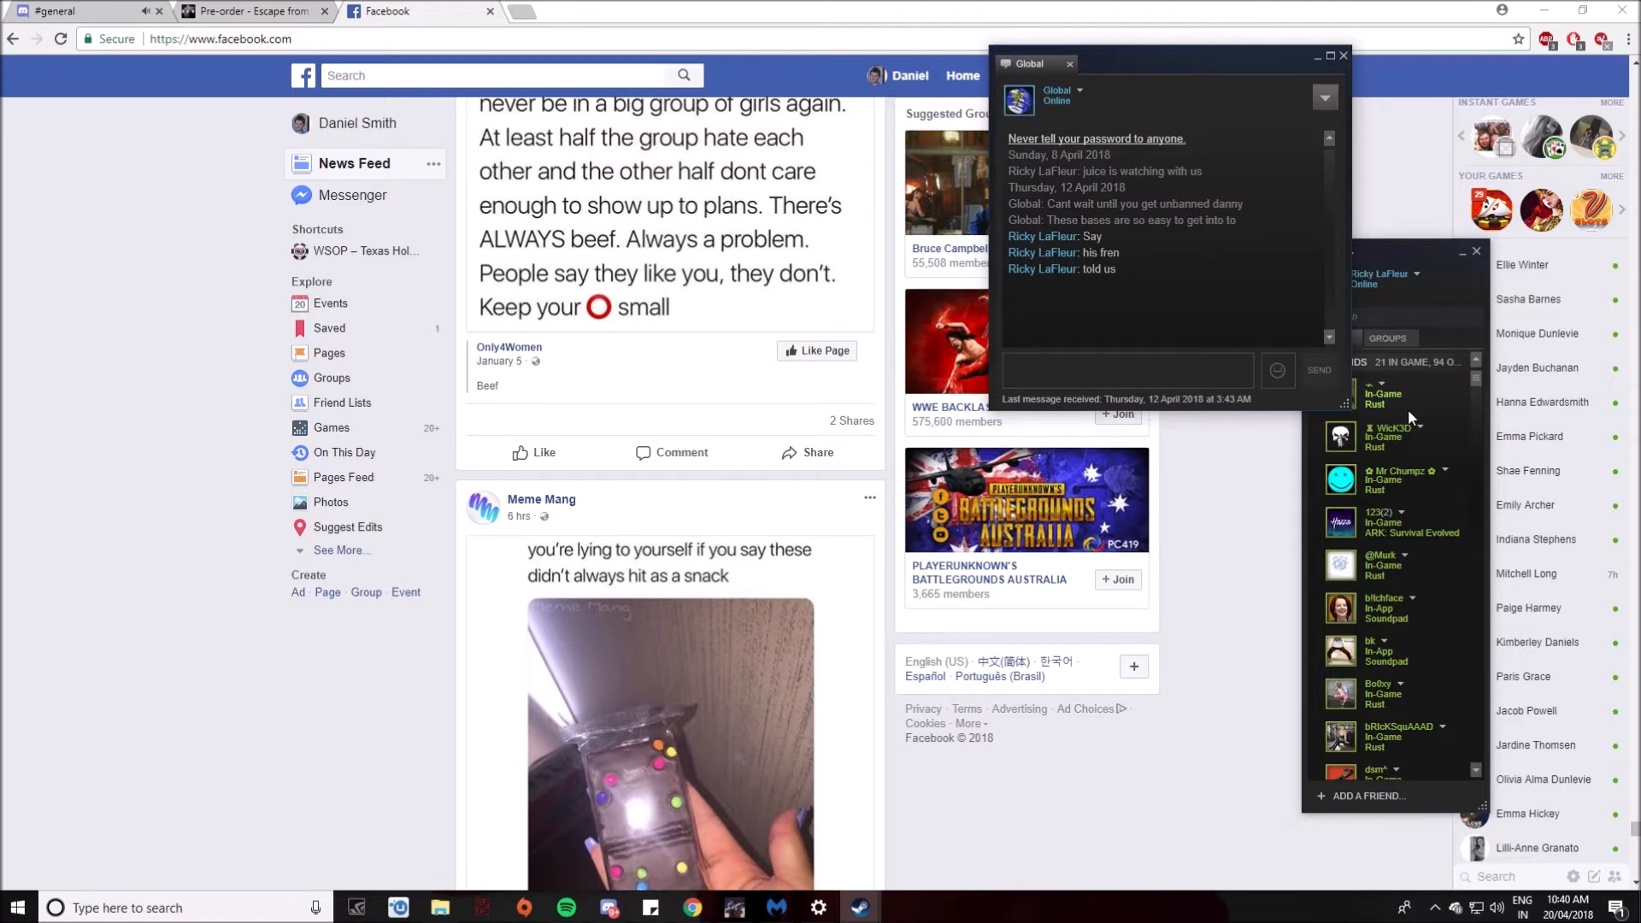
{"action": "left_click", "coordinate": [1125, 370]}
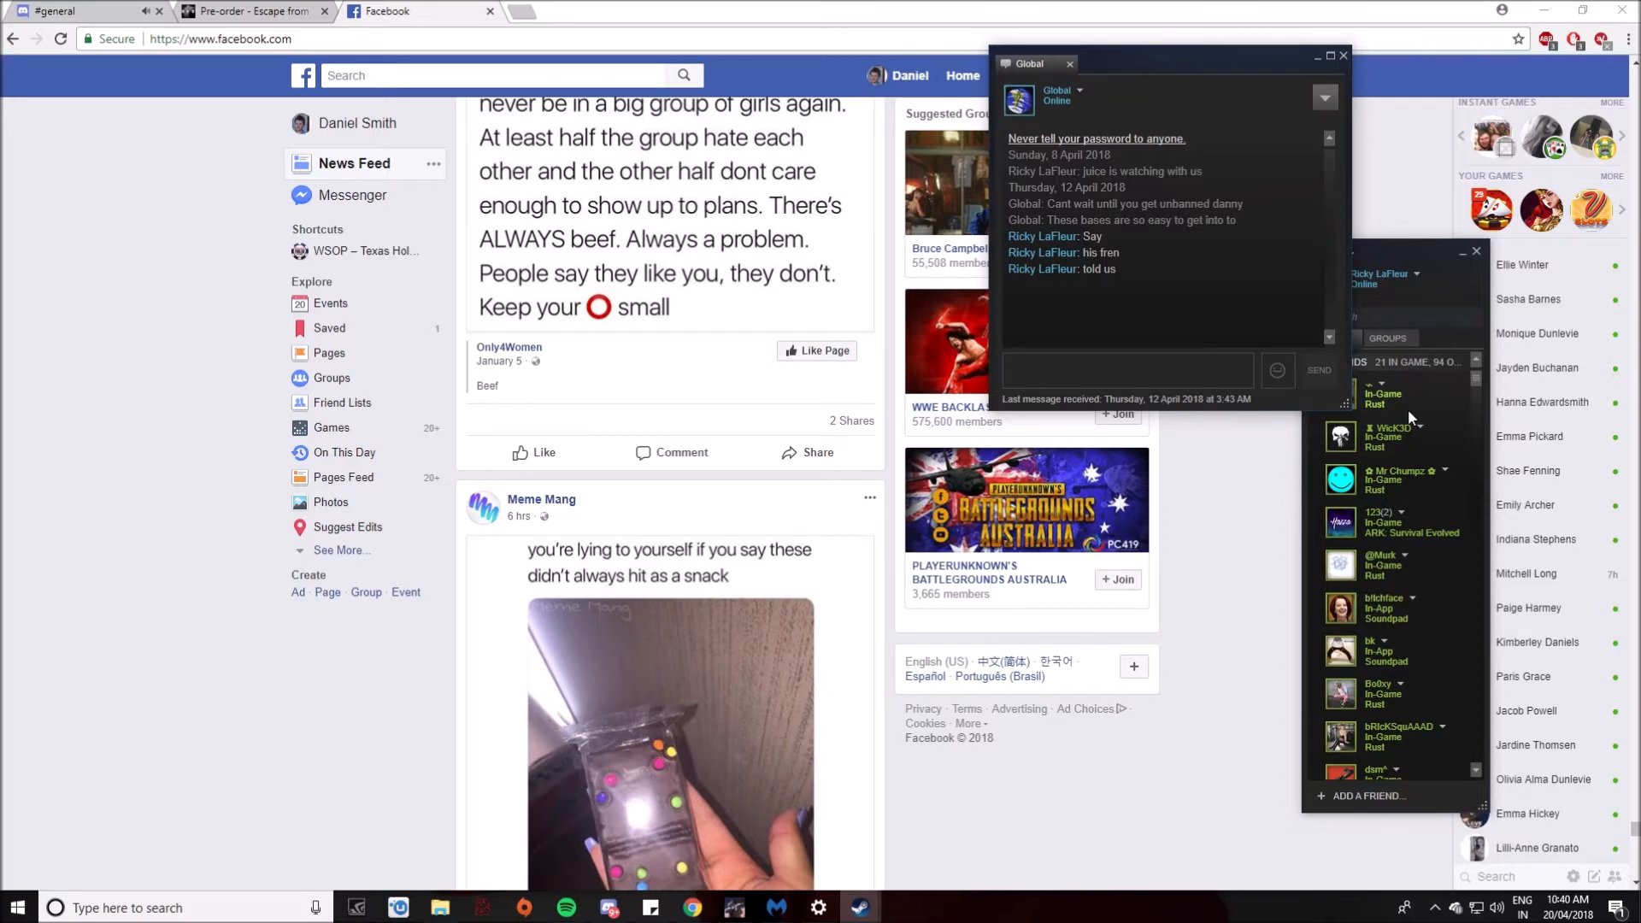
{"action": "left_click", "coordinate": [1125, 369]}
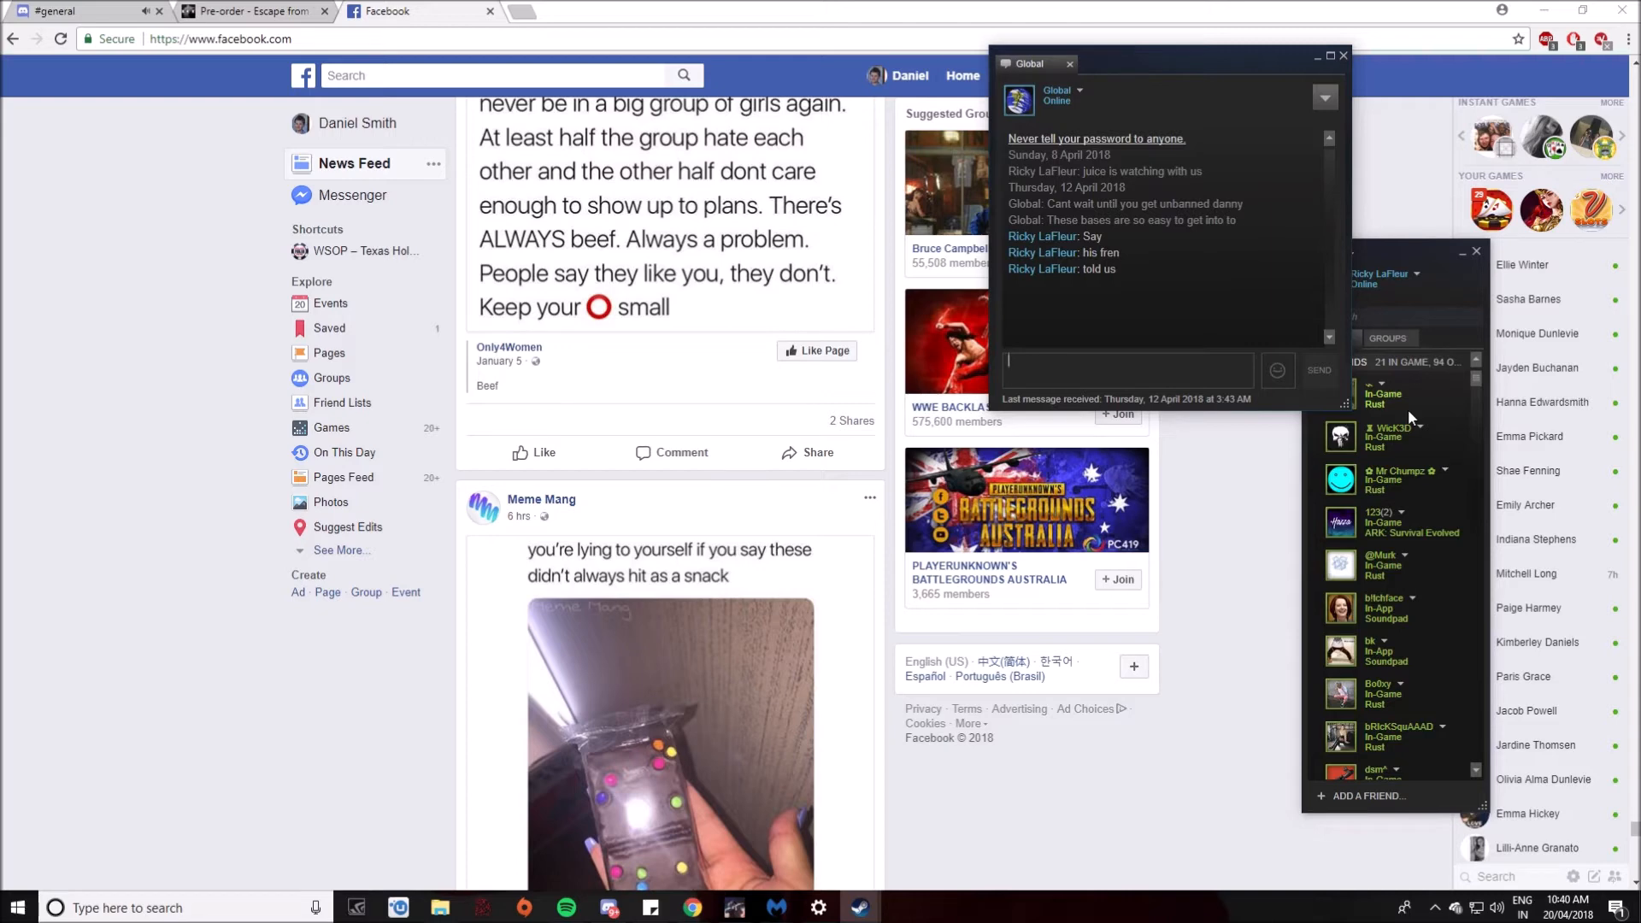
{"action": "type", "text": "jnhwasajajha"}
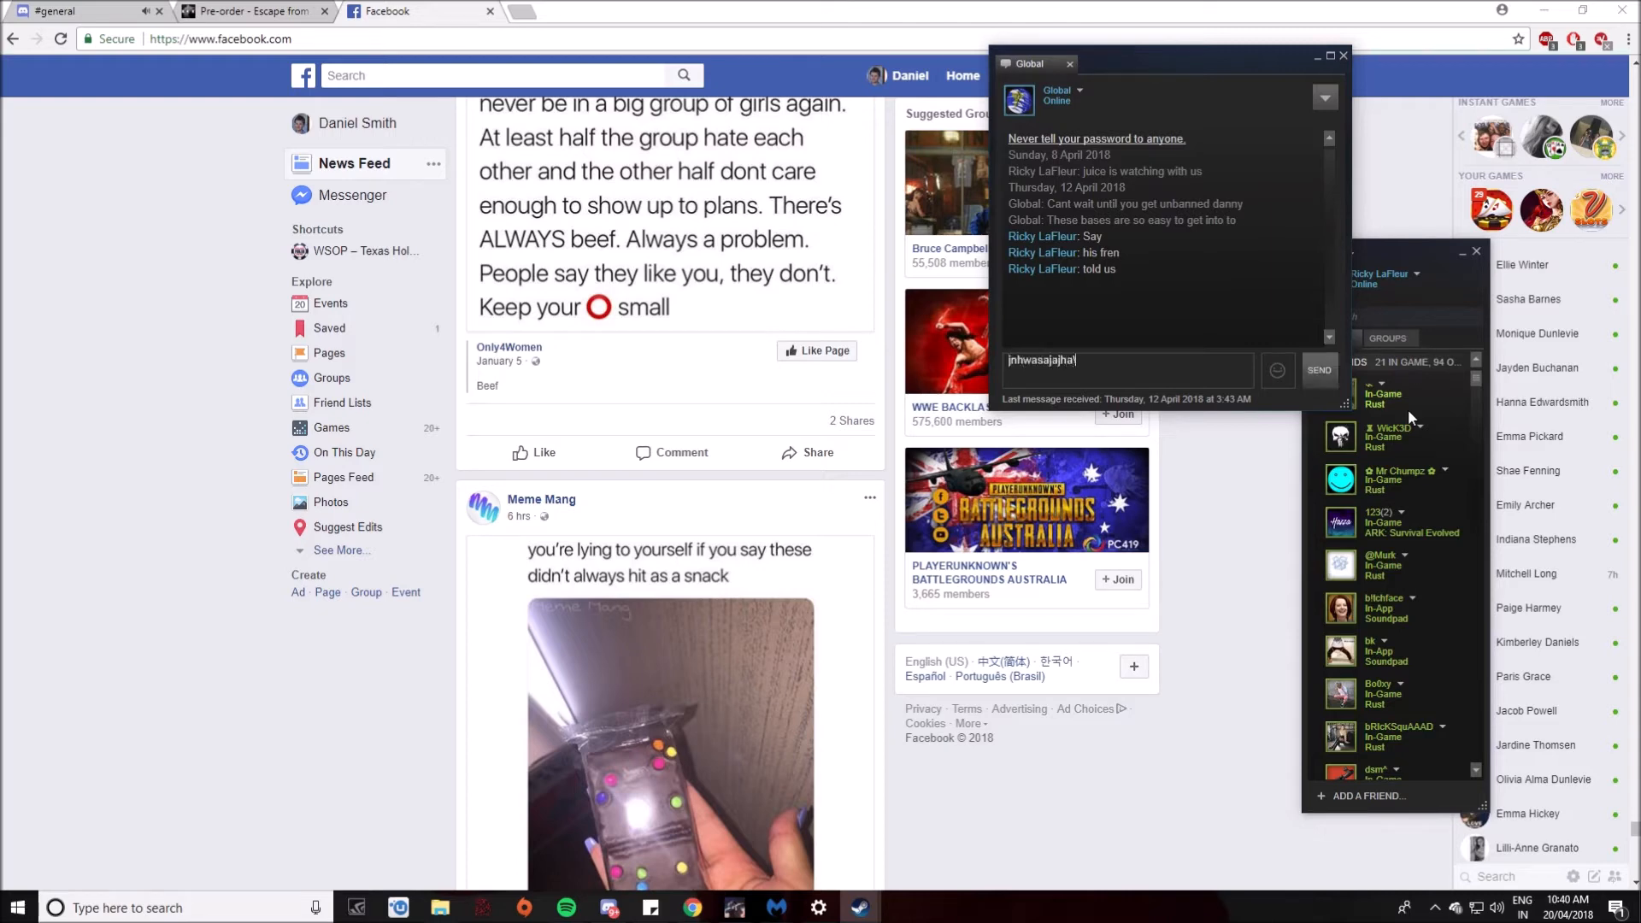
{"action": "left_click", "coordinate": [1318, 369]}
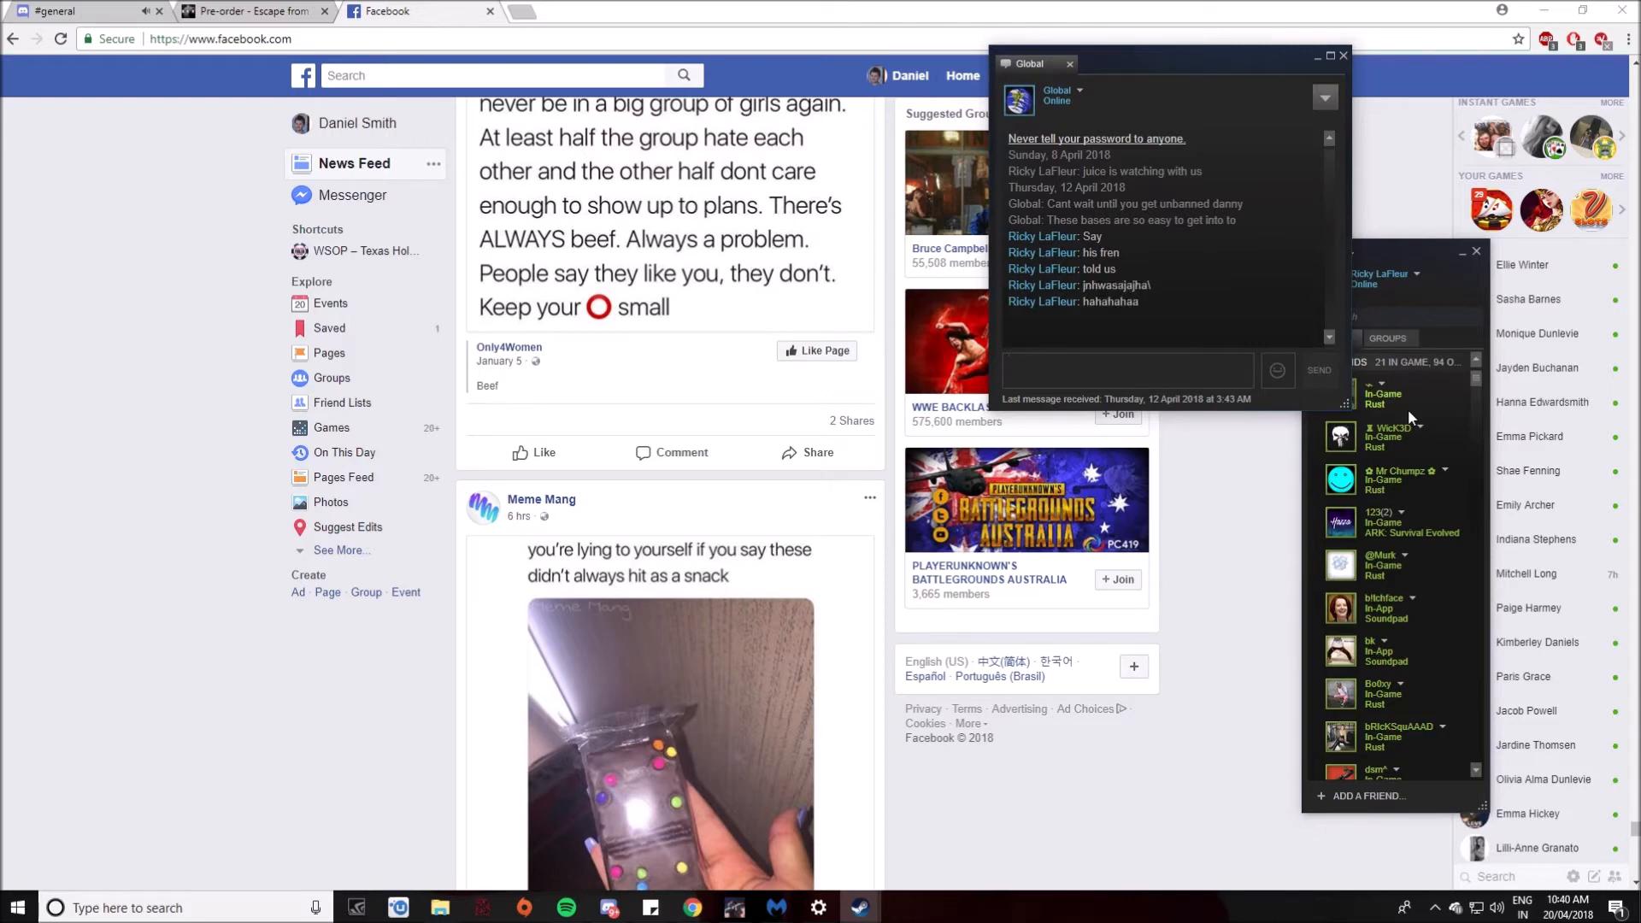
{"action": "left_click", "coordinate": [608, 908]}
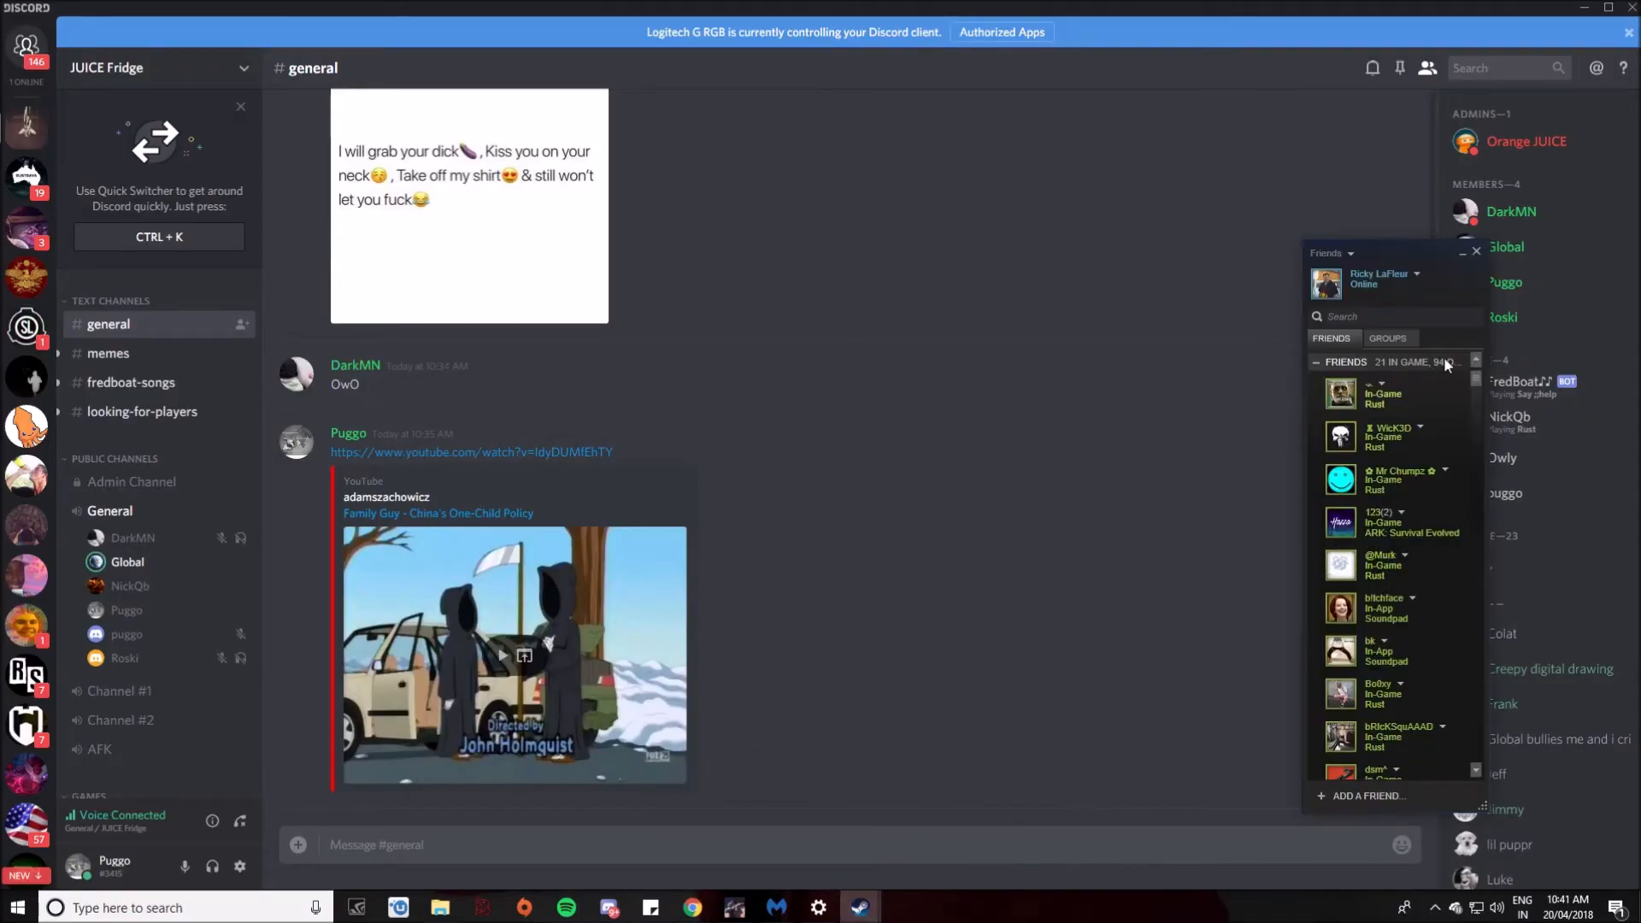
Step: Search the Friends list for 'rosk'/'chur' and start a private chat with the found friend
{"action": "type", "text": "rosk"}
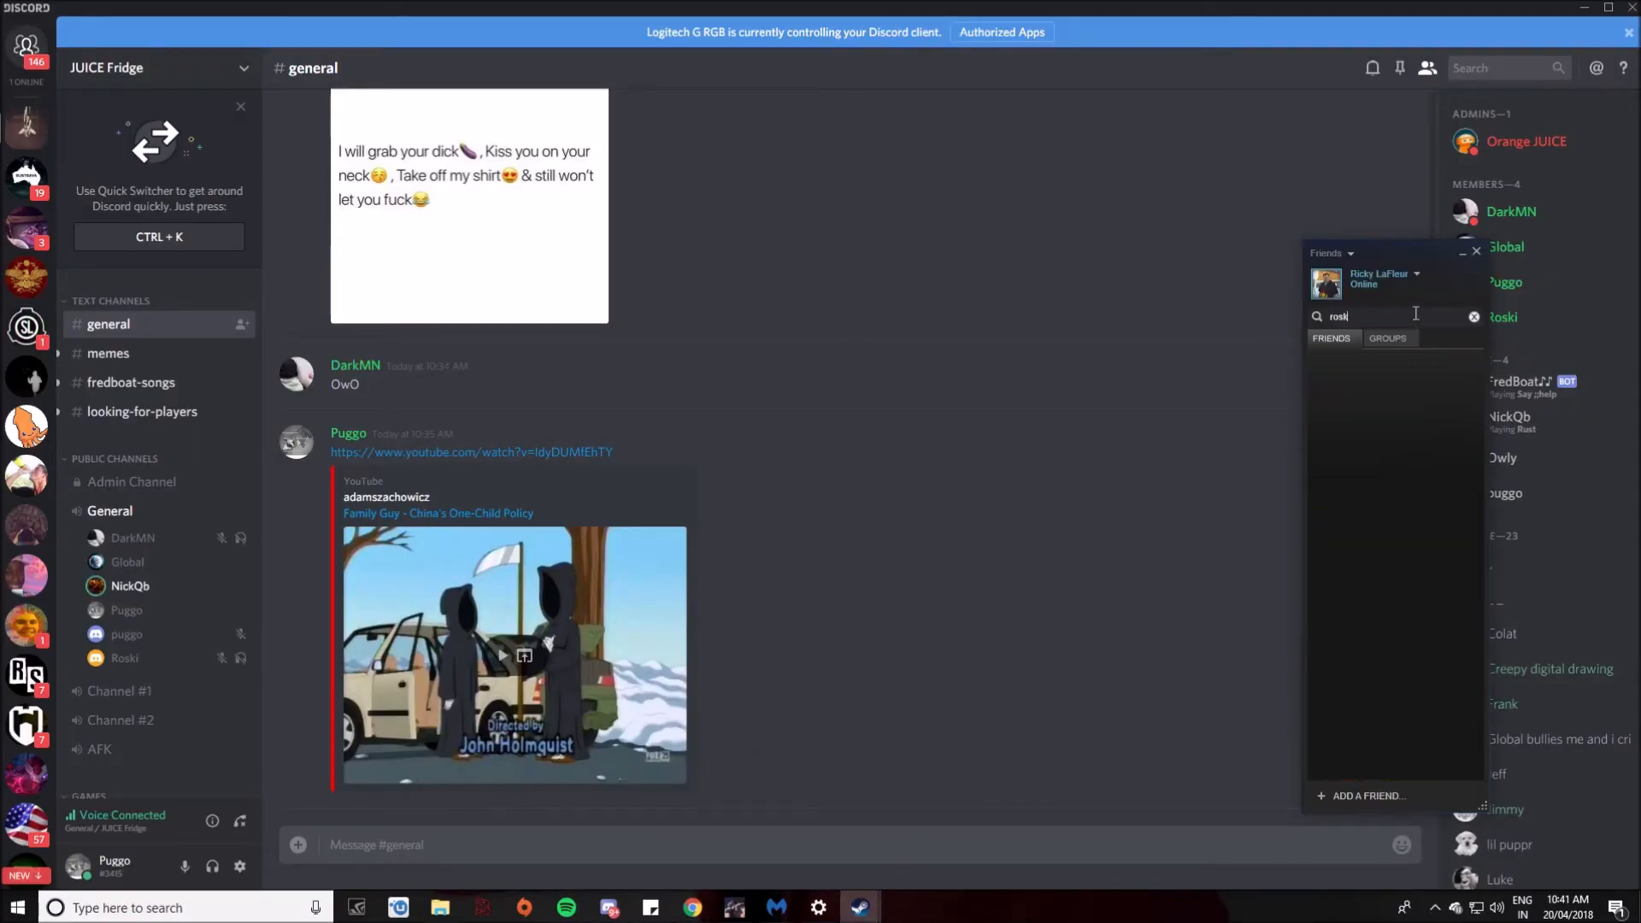
{"action": "type", "text": "chur"}
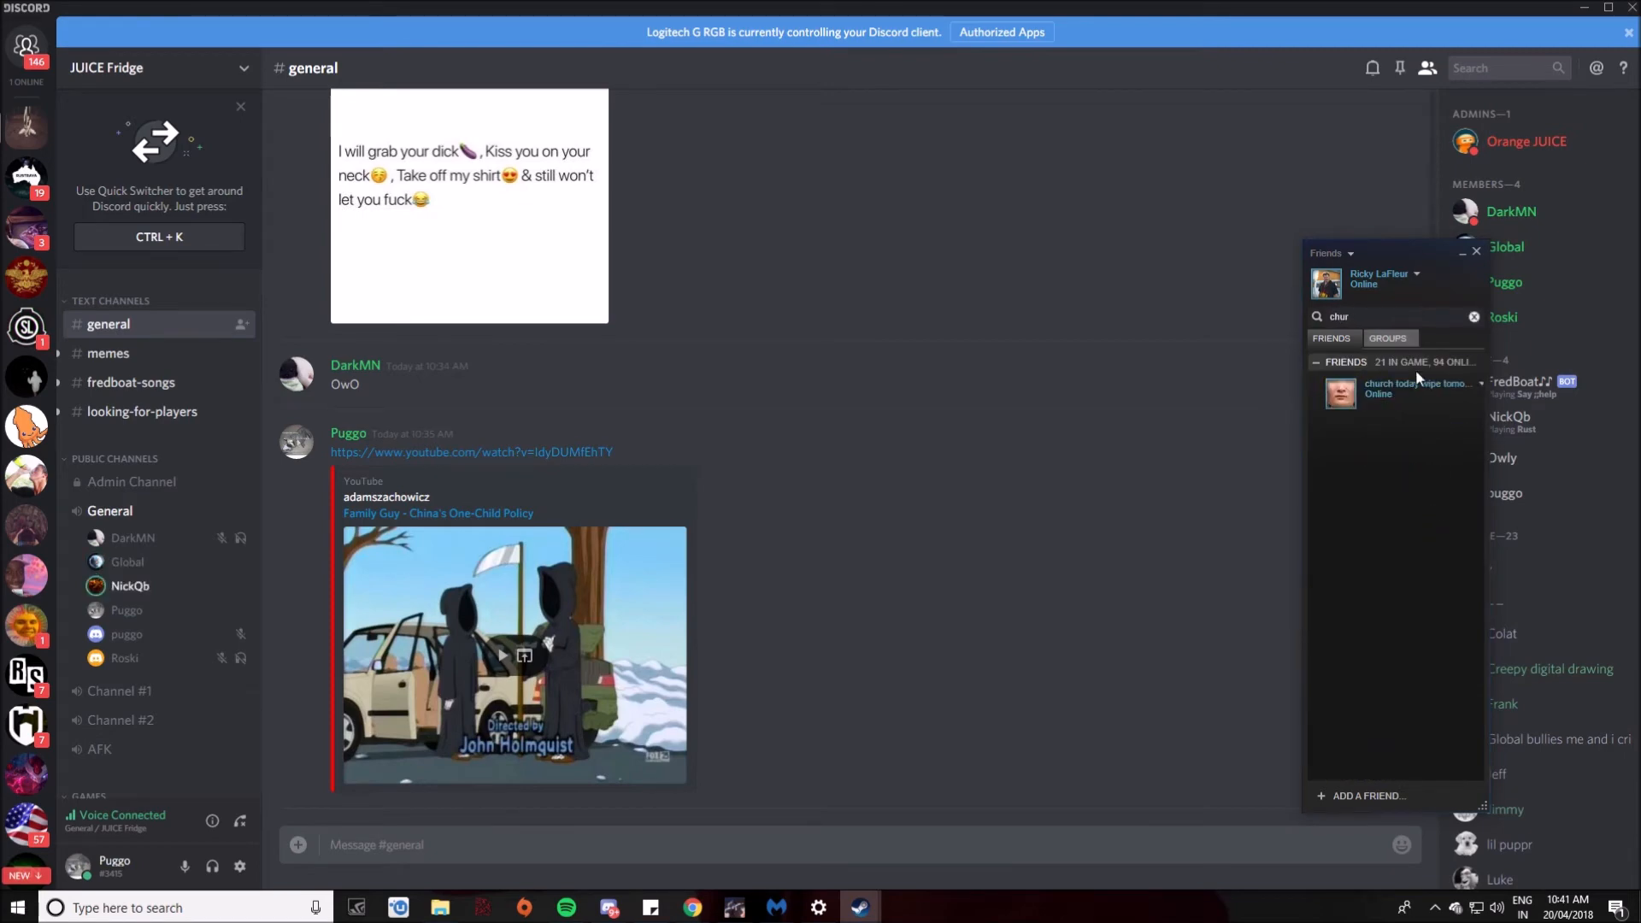
{"action": "left_click", "coordinate": [1414, 388]}
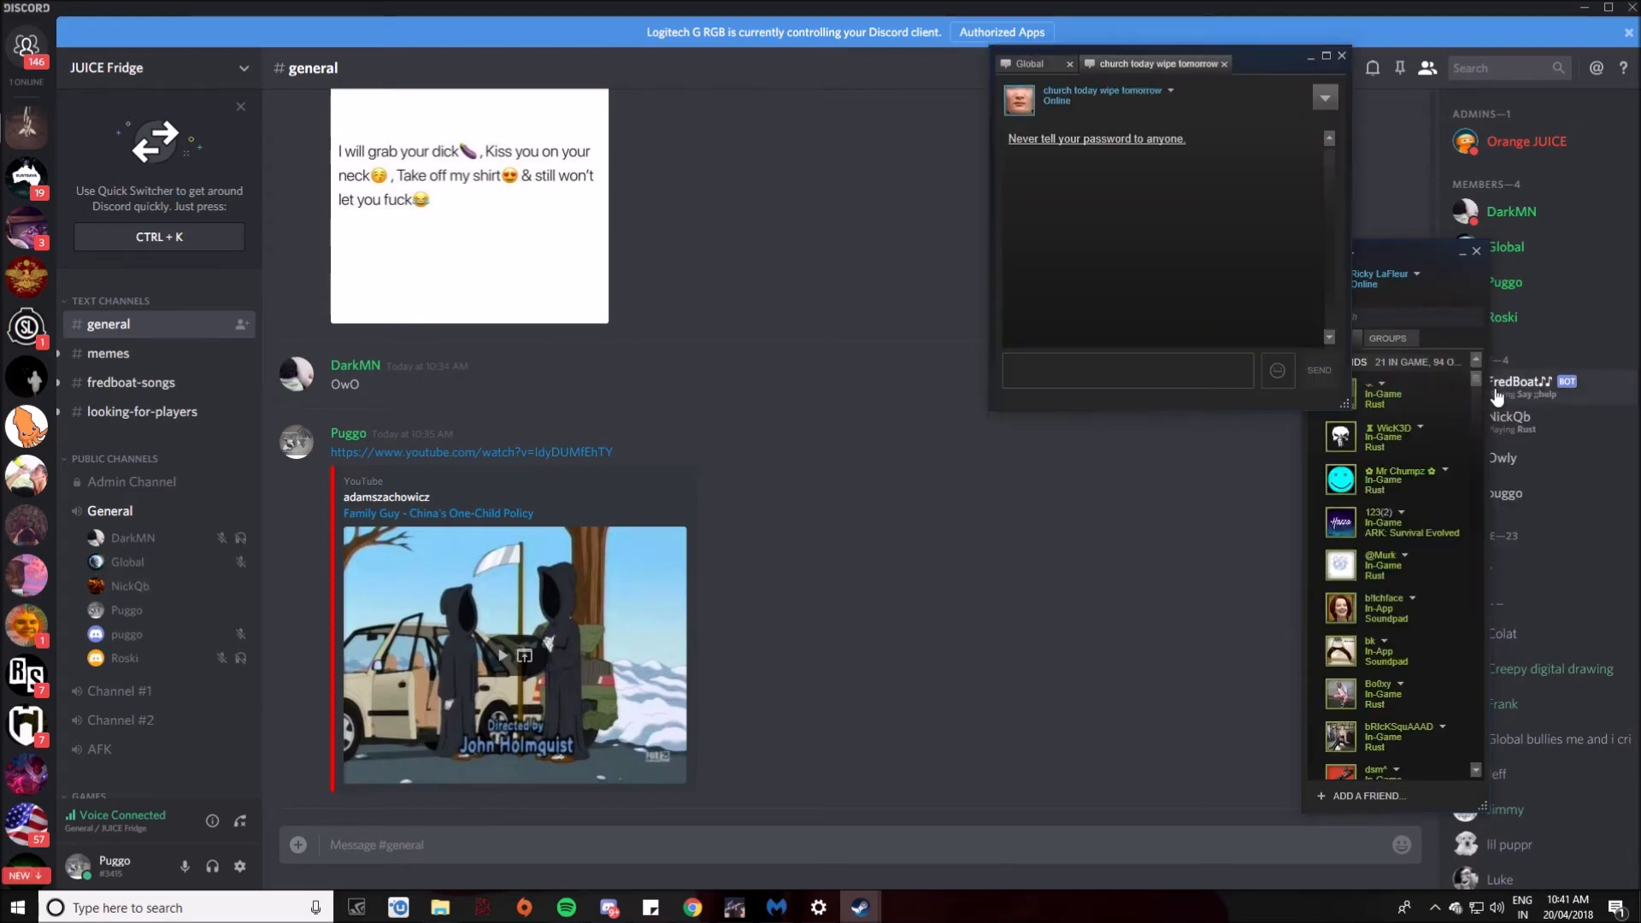
Step: Send 'HIS CRY' to the friend and begin a follow-up reply 'ik'
{"action": "type", "text": "HIS CRY"}
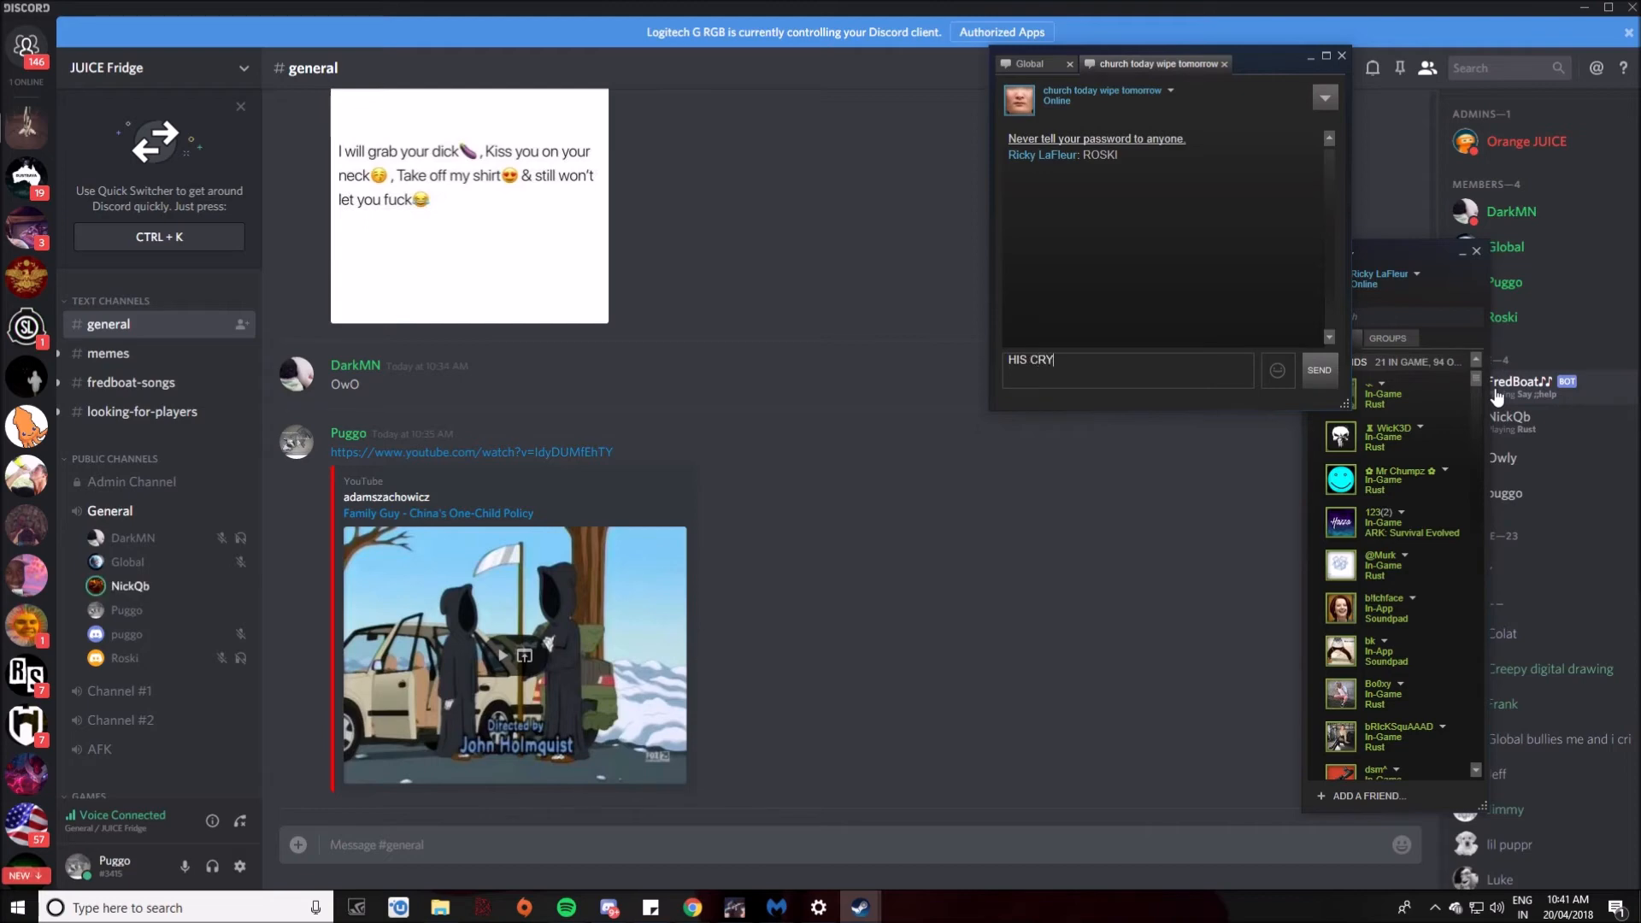
{"action": "left_click", "coordinate": [1317, 369]}
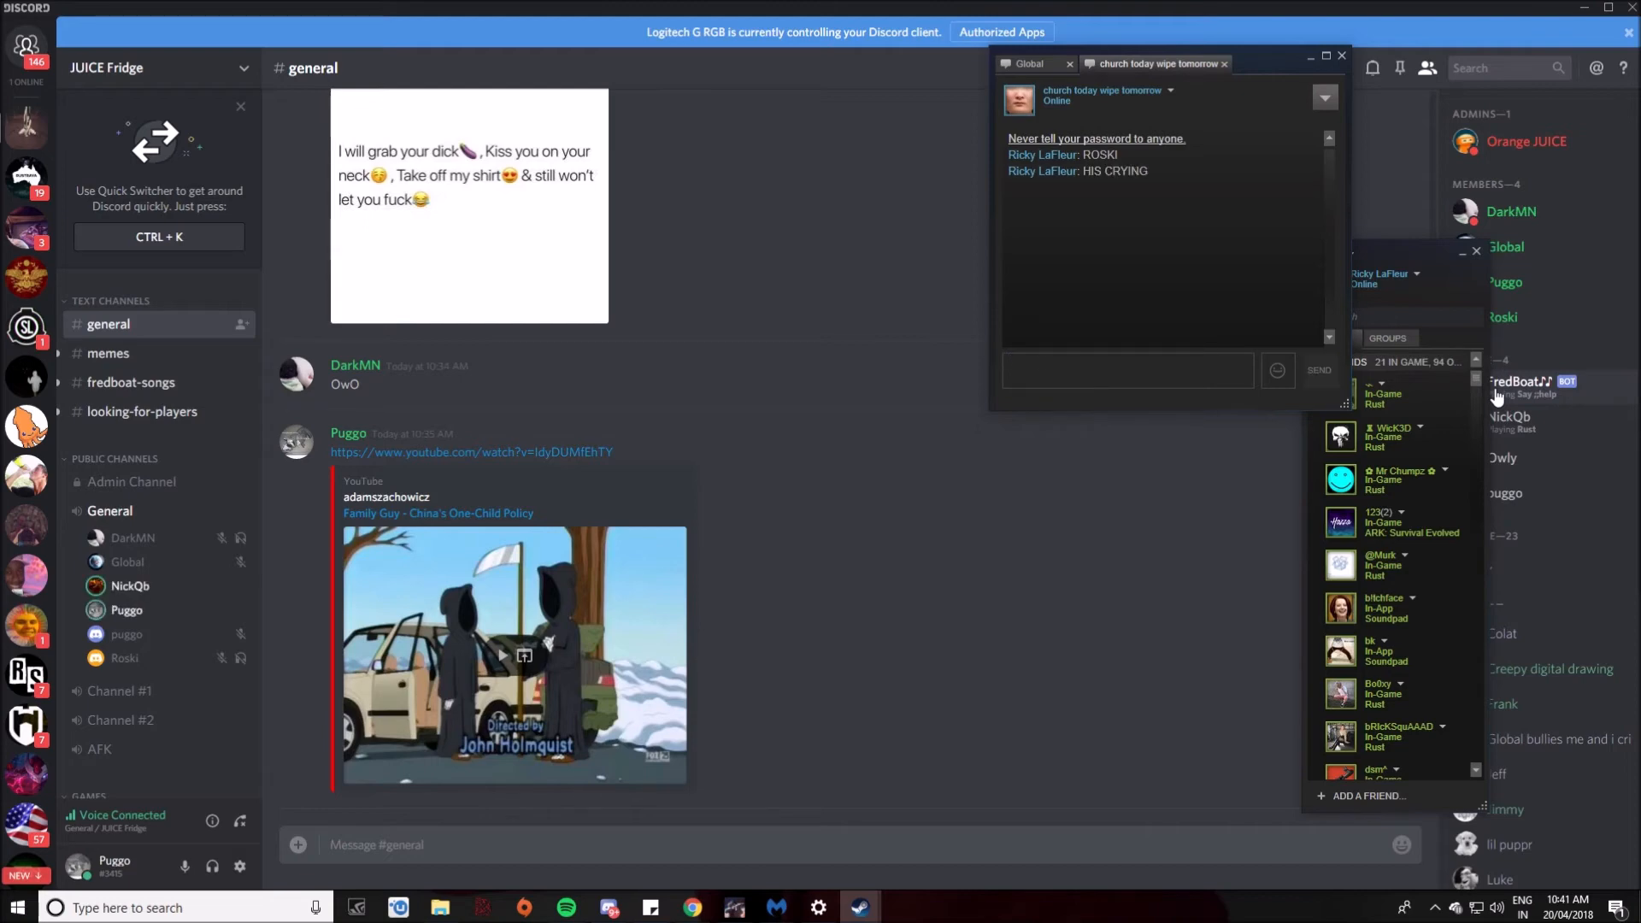
{"action": "left_click", "coordinate": [1128, 369]}
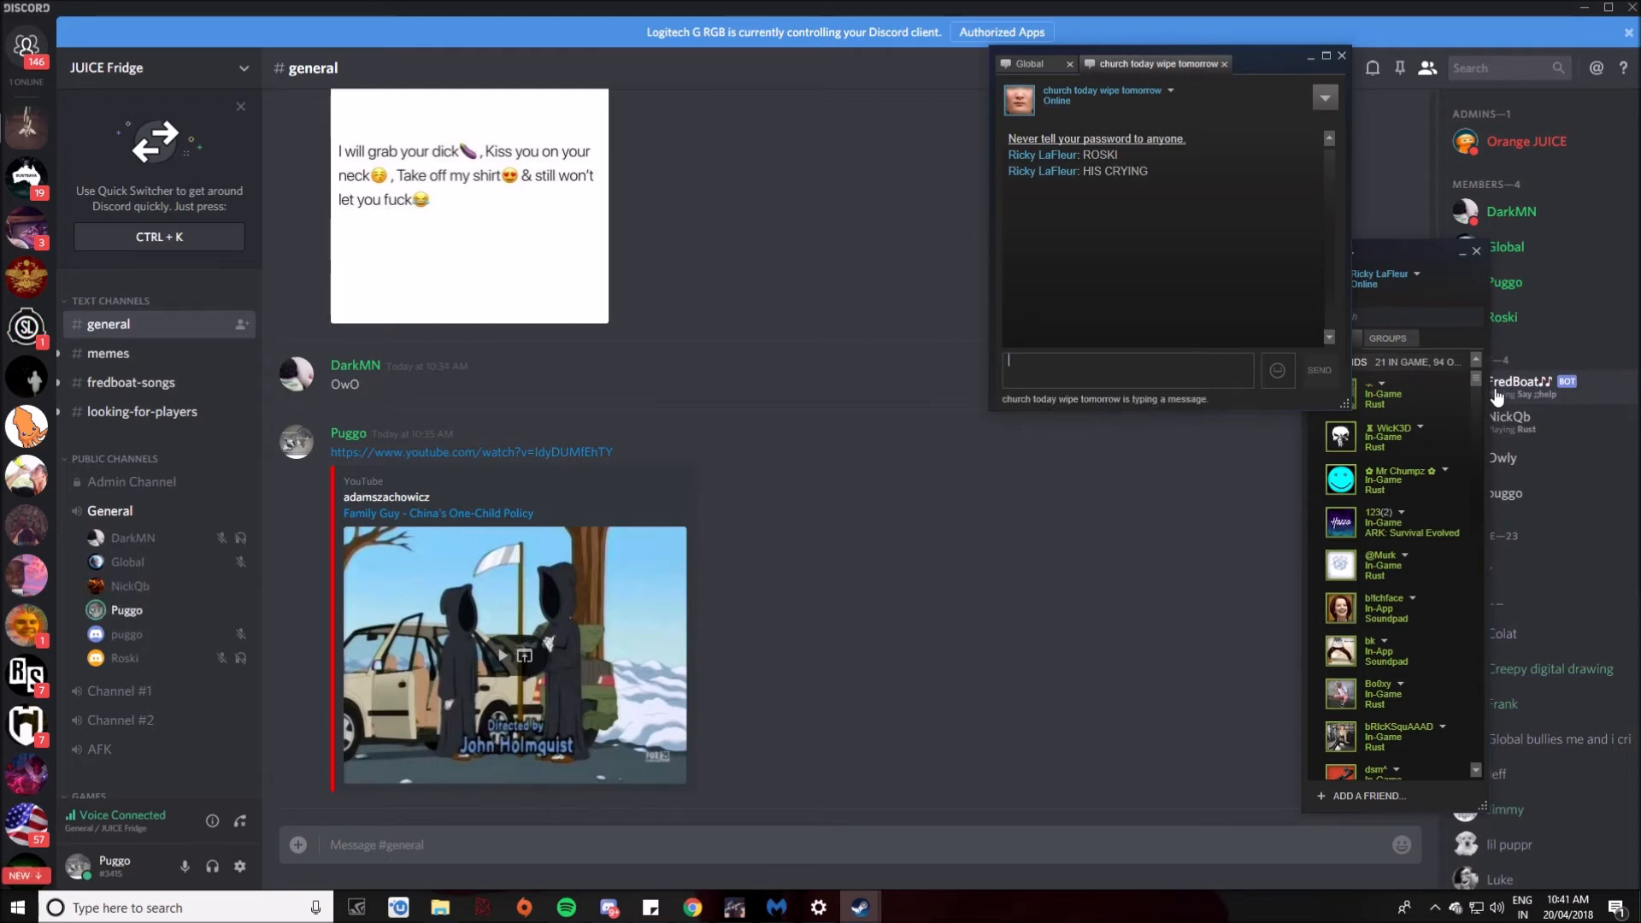
{"action": "type", "text": "ik"}
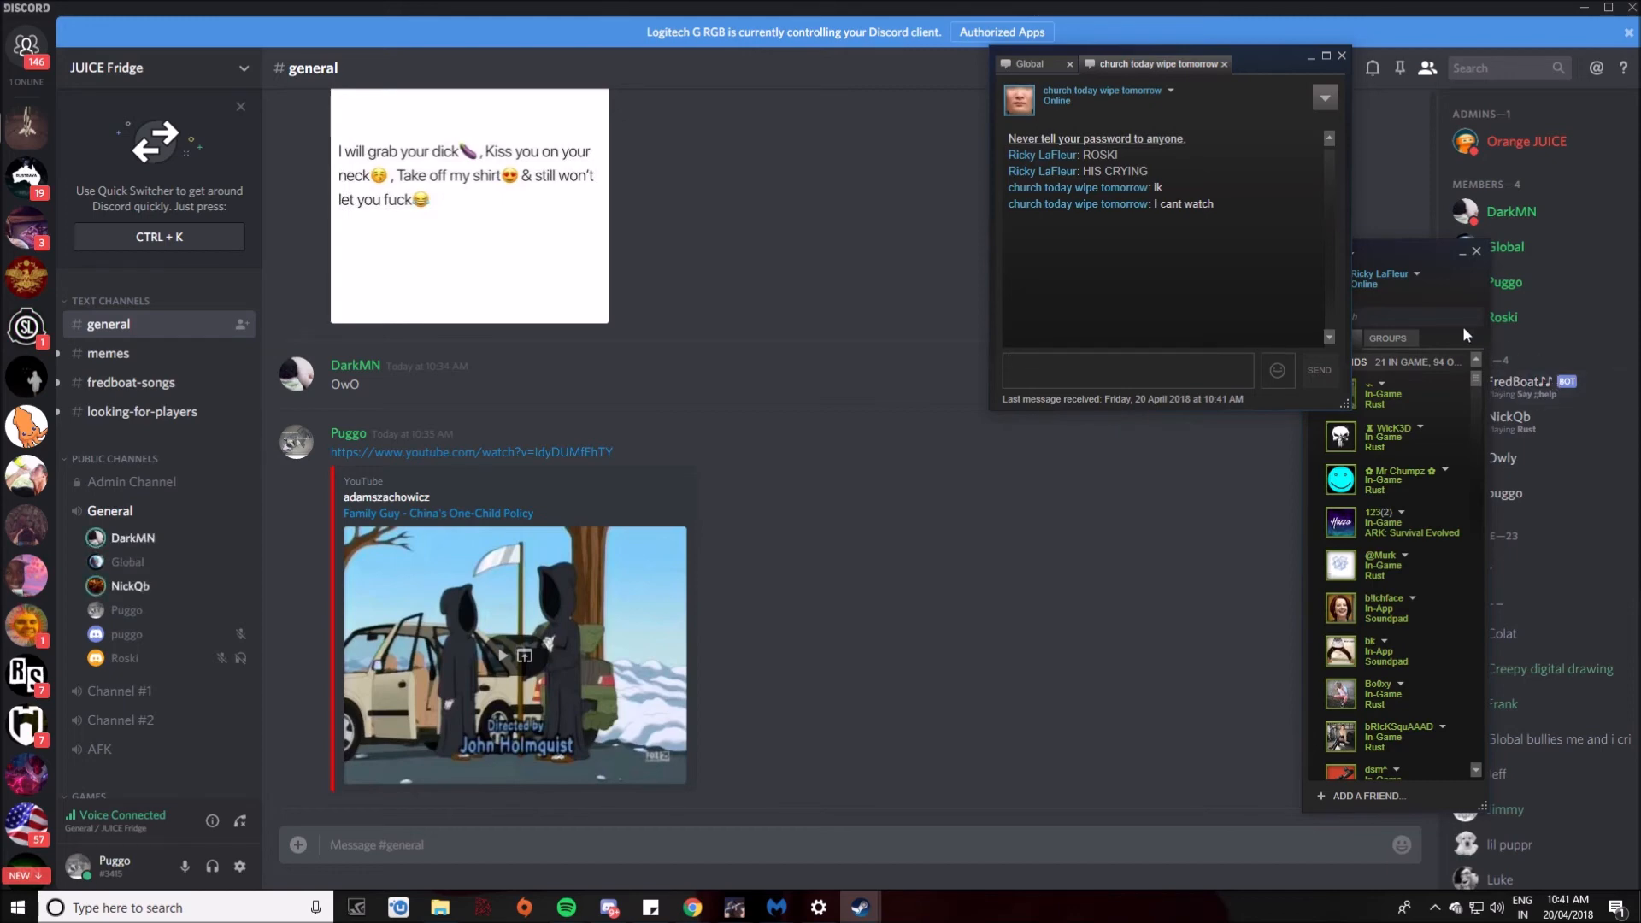
{"action": "type", "text": "DA"}
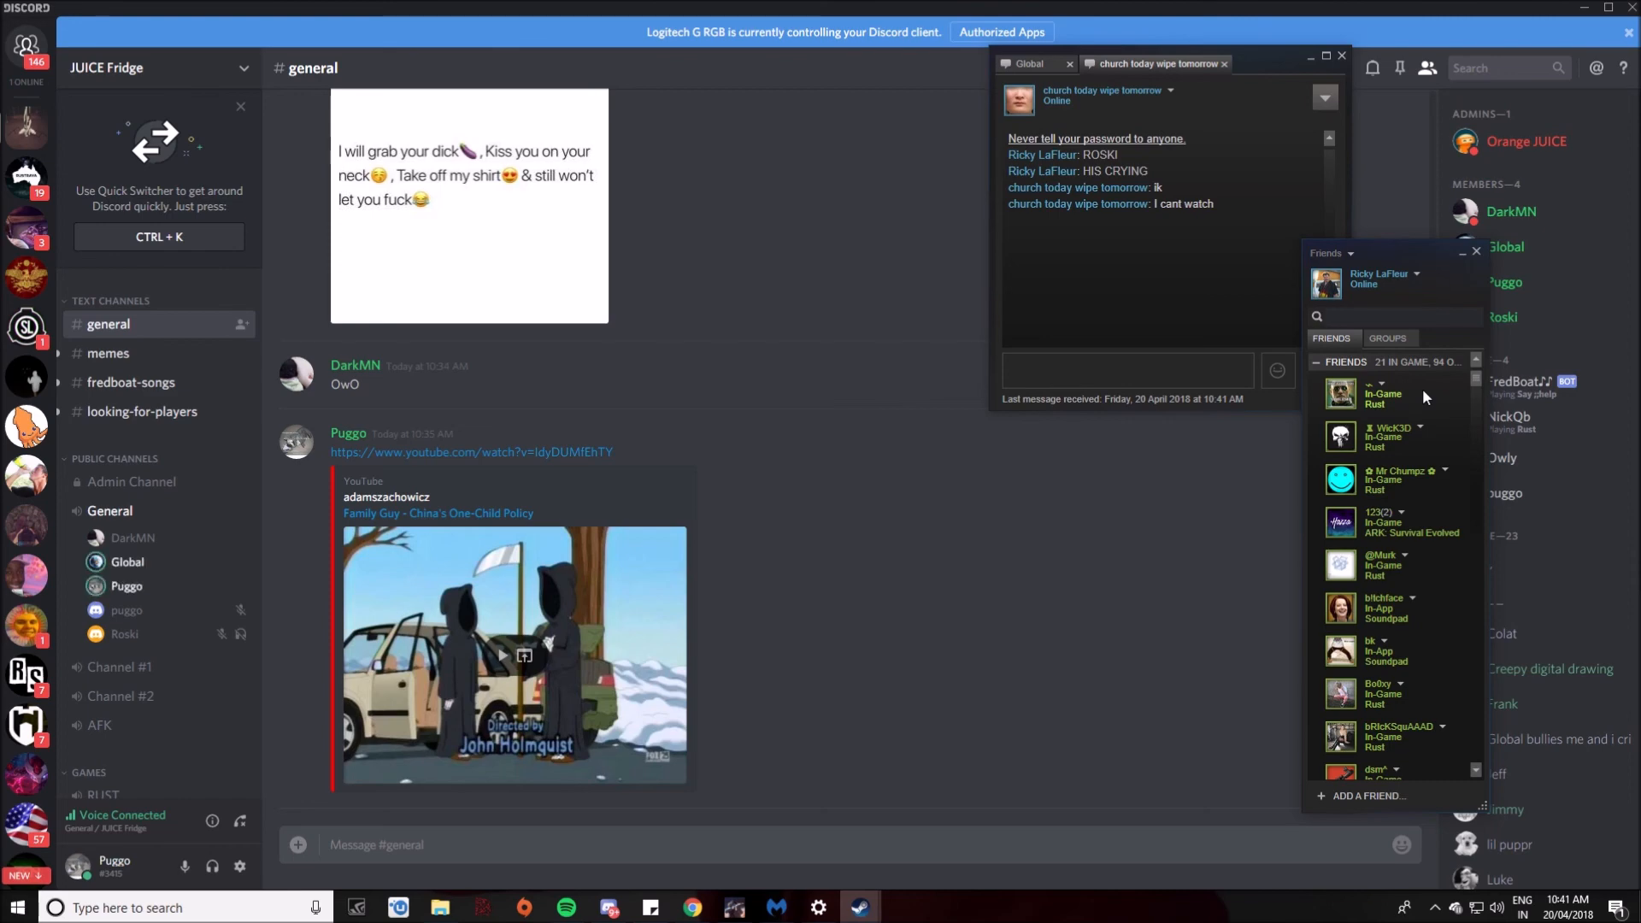
{"action": "left_click", "coordinate": [1391, 316]}
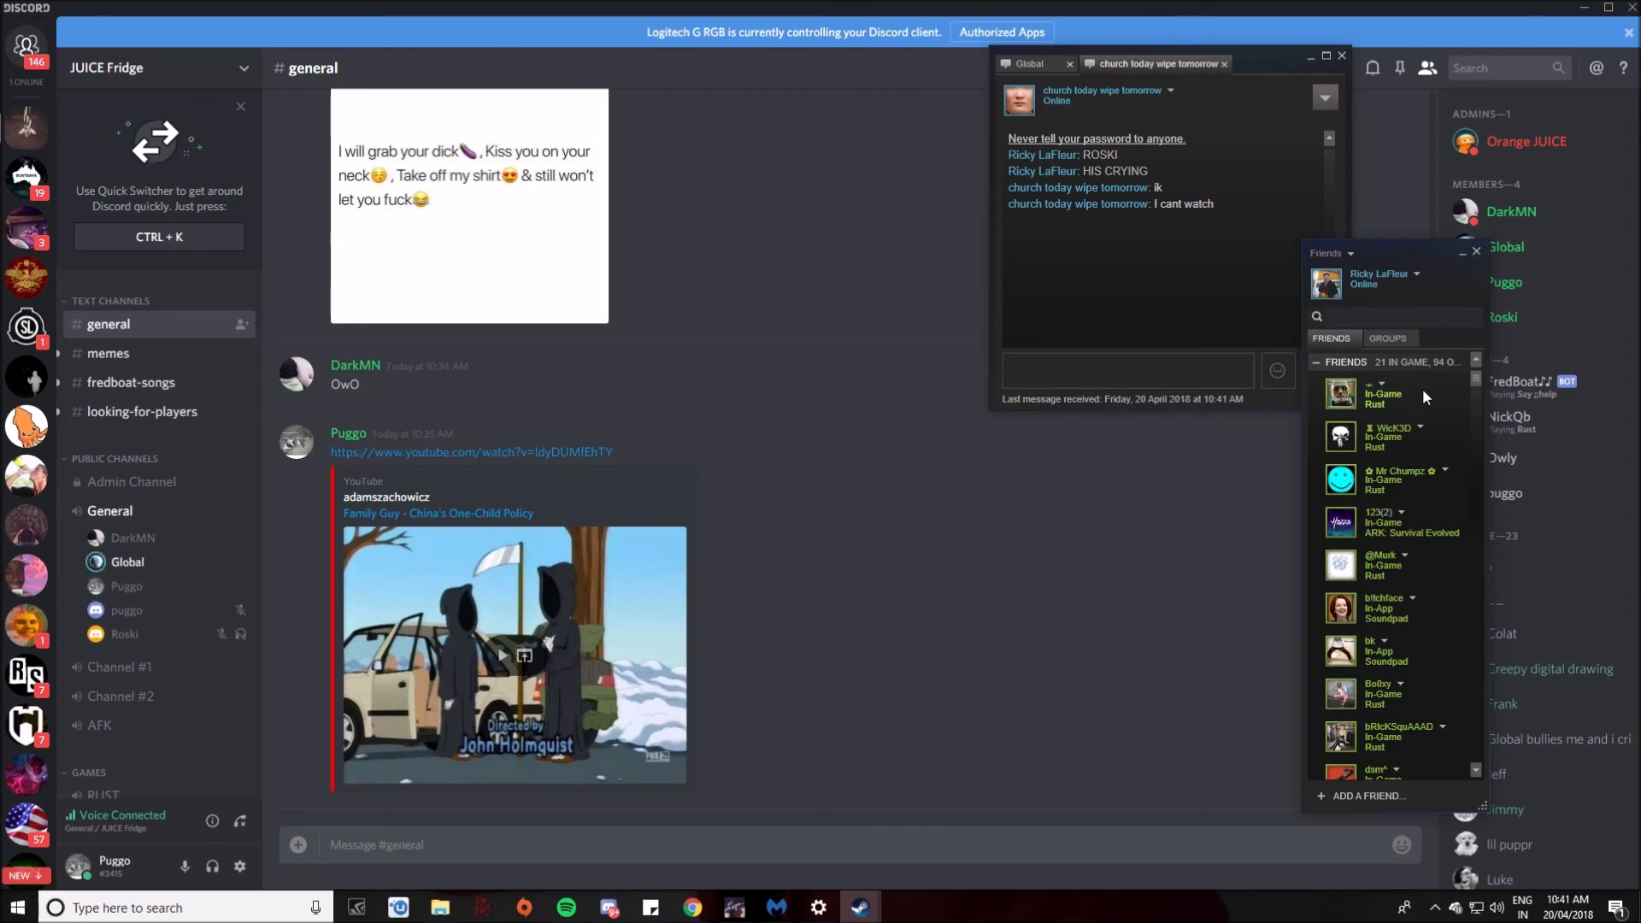
{"action": "left_click", "coordinate": [1391, 316]}
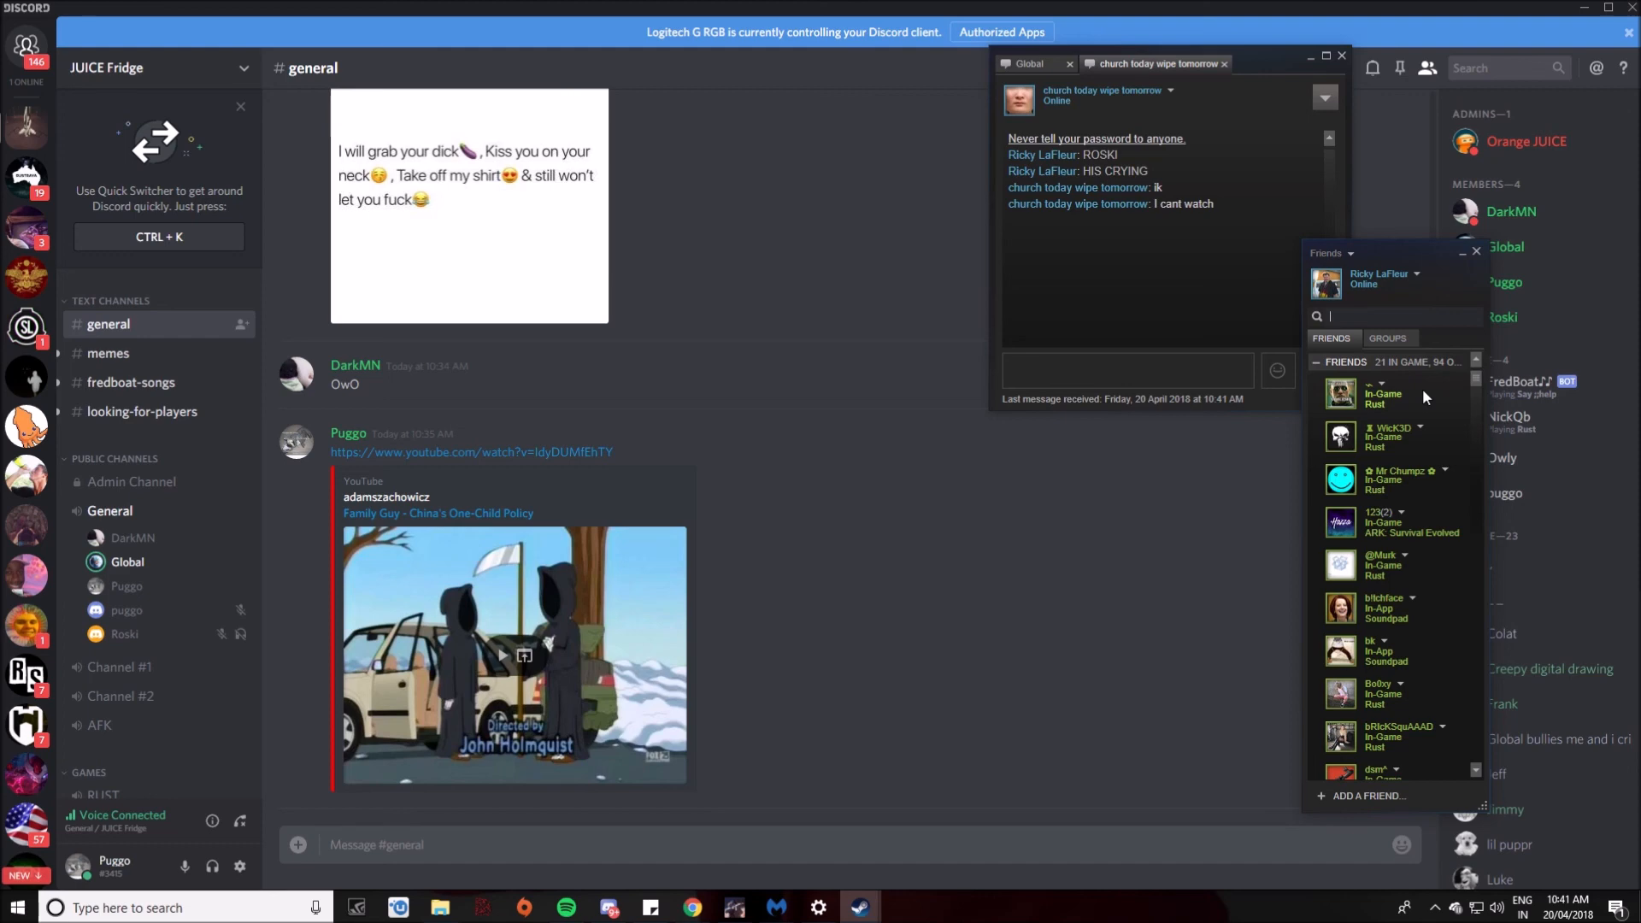